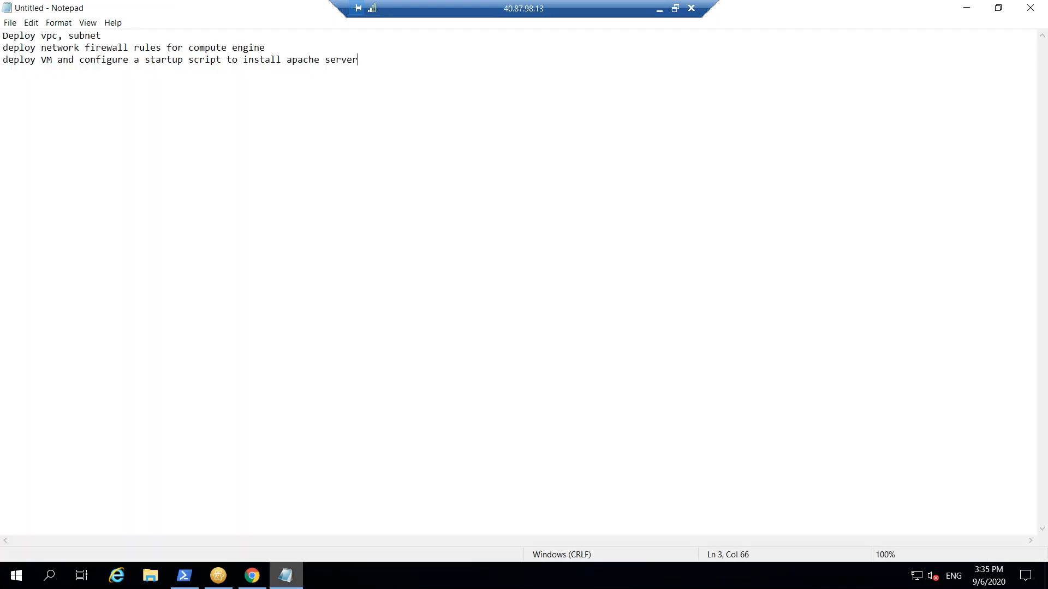
Step: Append prerequisite lines 'tf', 'gcp account' and 'service account' after the deployment goals
{"action": "key", "text": "ctrl+a"}
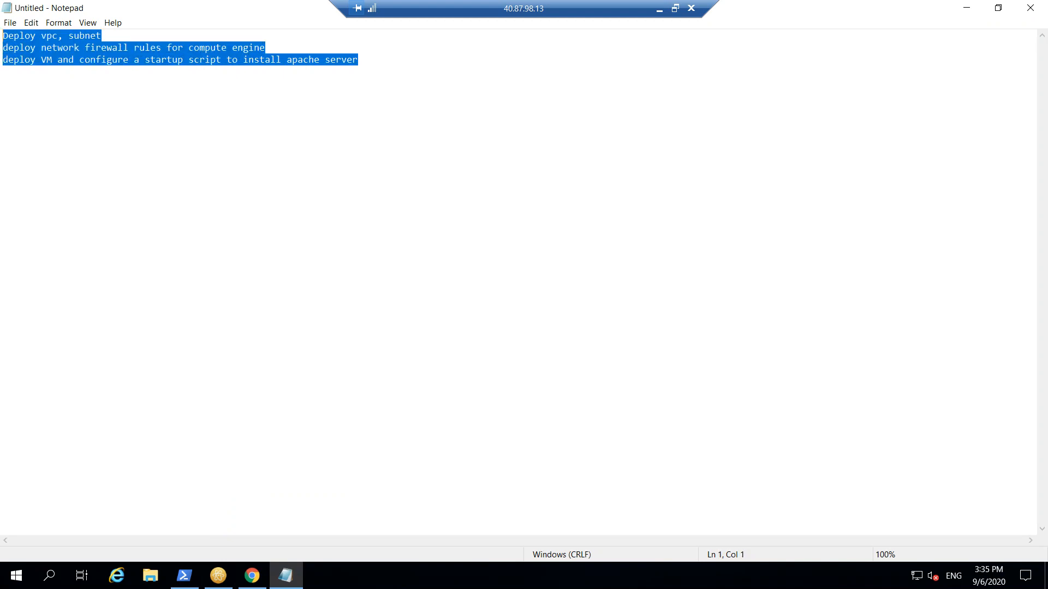
{"action": "left_click", "coordinate": [358, 58]}
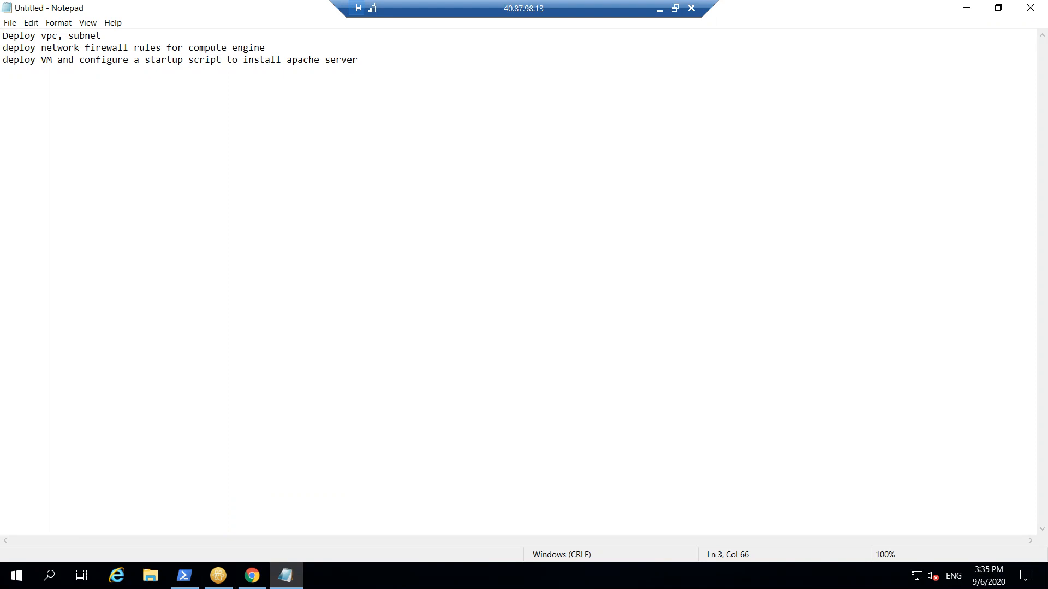
{"action": "key", "text": "enter"}
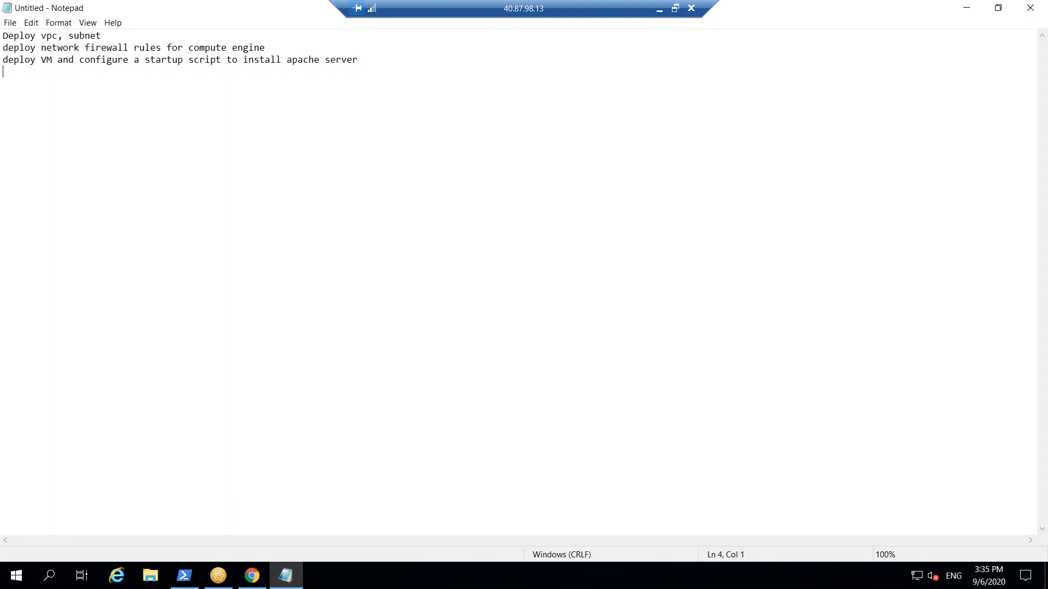
{"action": "type", "text": "tf"}
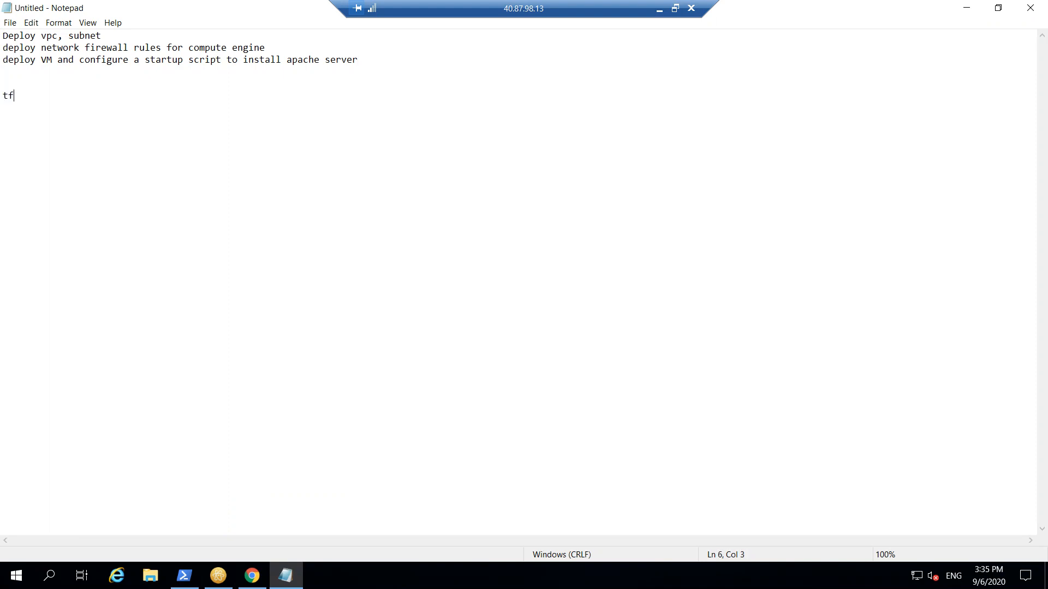
{"action": "type", "text": "gcp ac"}
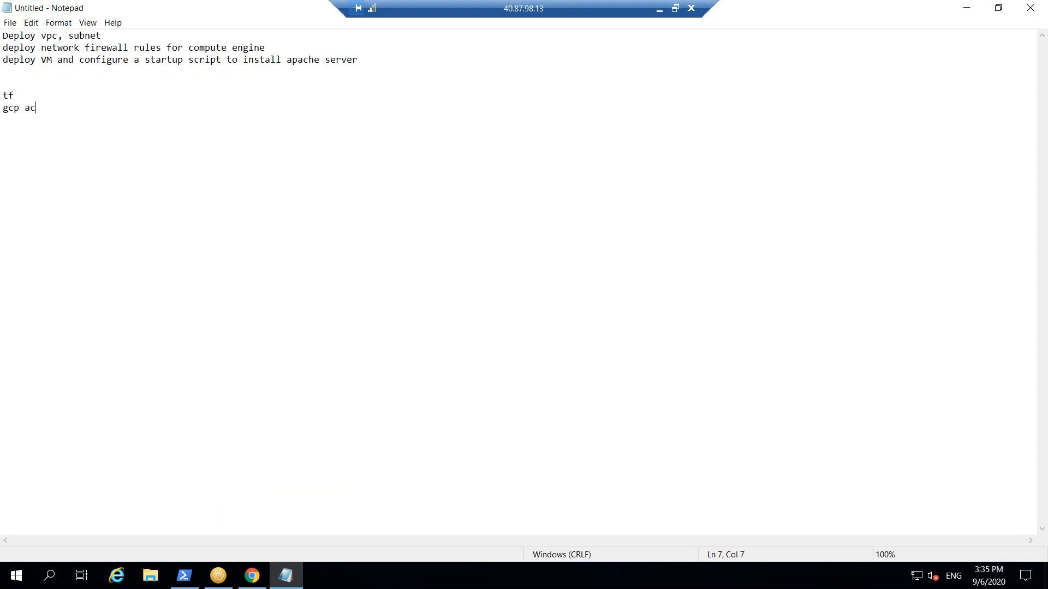
{"action": "type", "text": "count"}
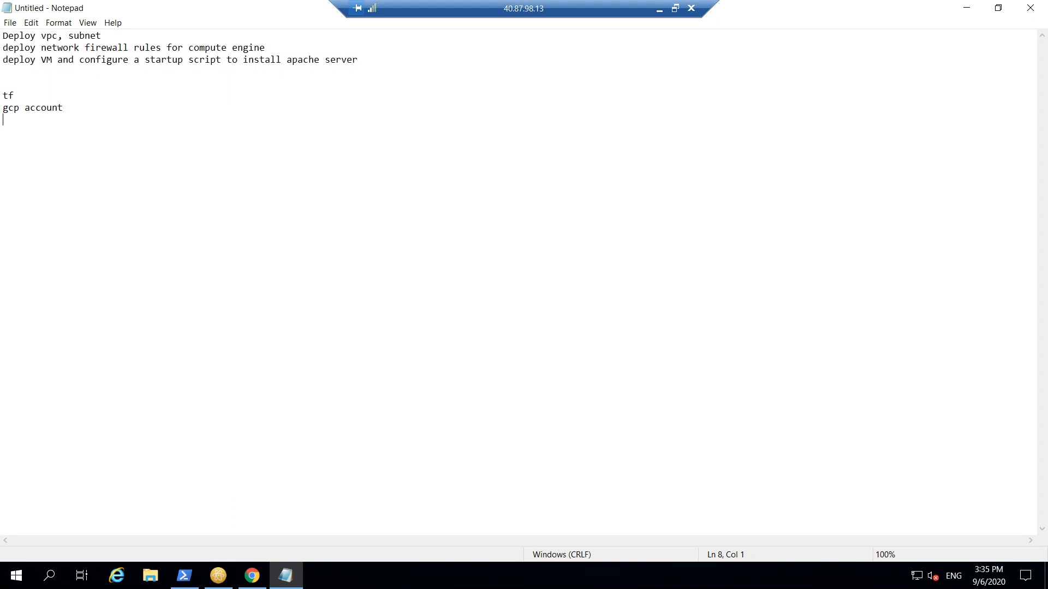
{"action": "type", "text": "service account"}
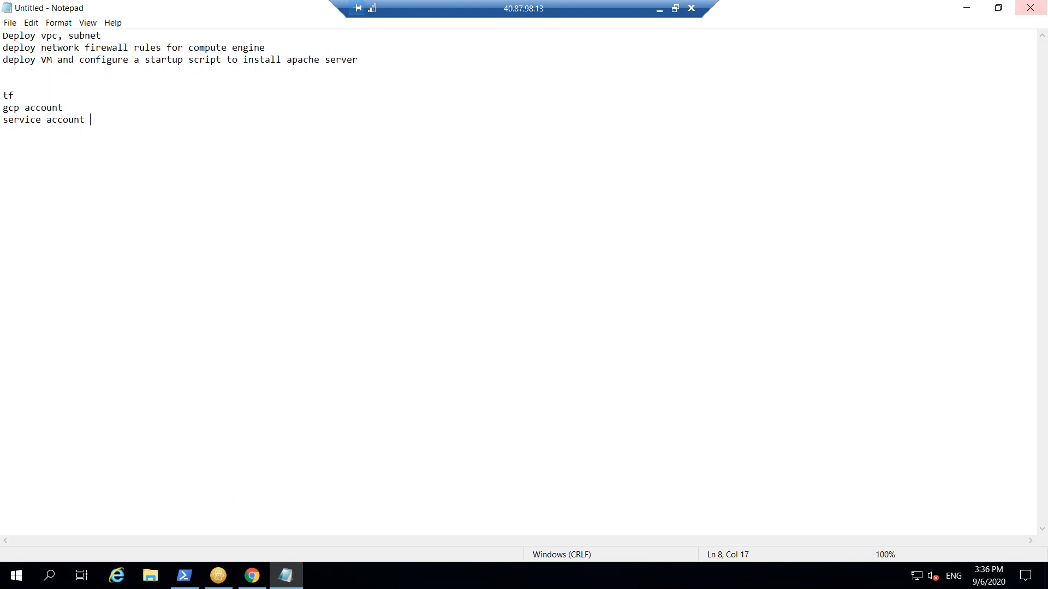
{"action": "mouse_move", "coordinate": [966, 7]}
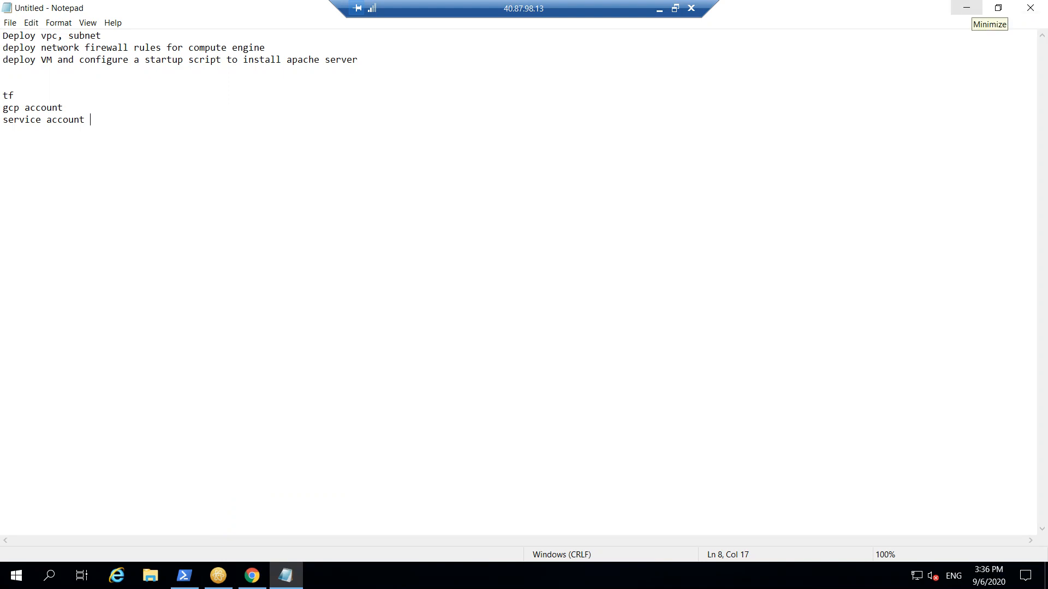
Step: Switch from Notepad to Atom and show network-firewall.tf from the project tree
{"action": "left_click", "coordinate": [184, 575]}
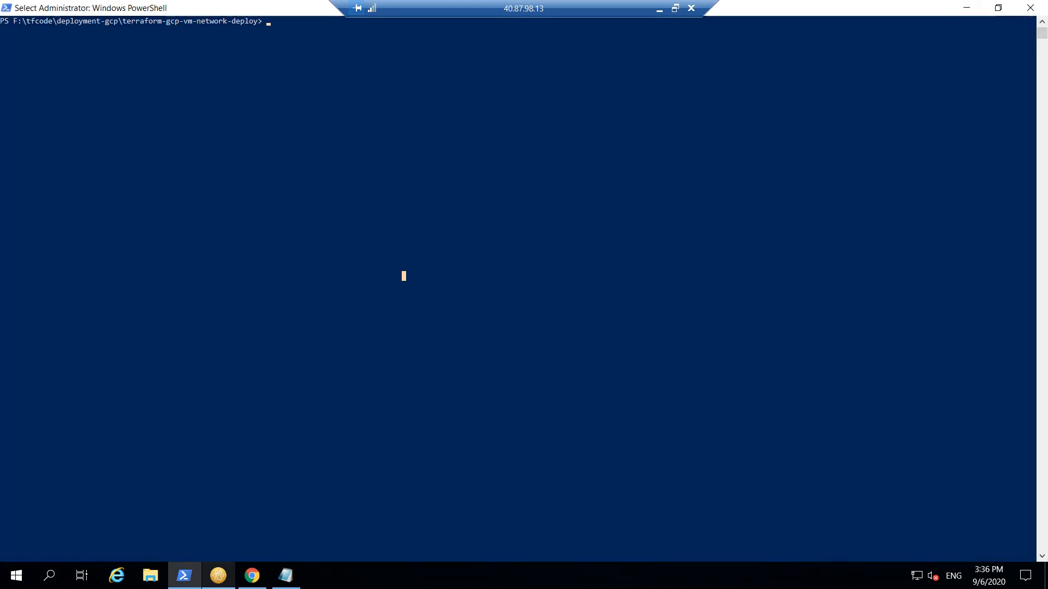
{"action": "left_click", "coordinate": [218, 575]}
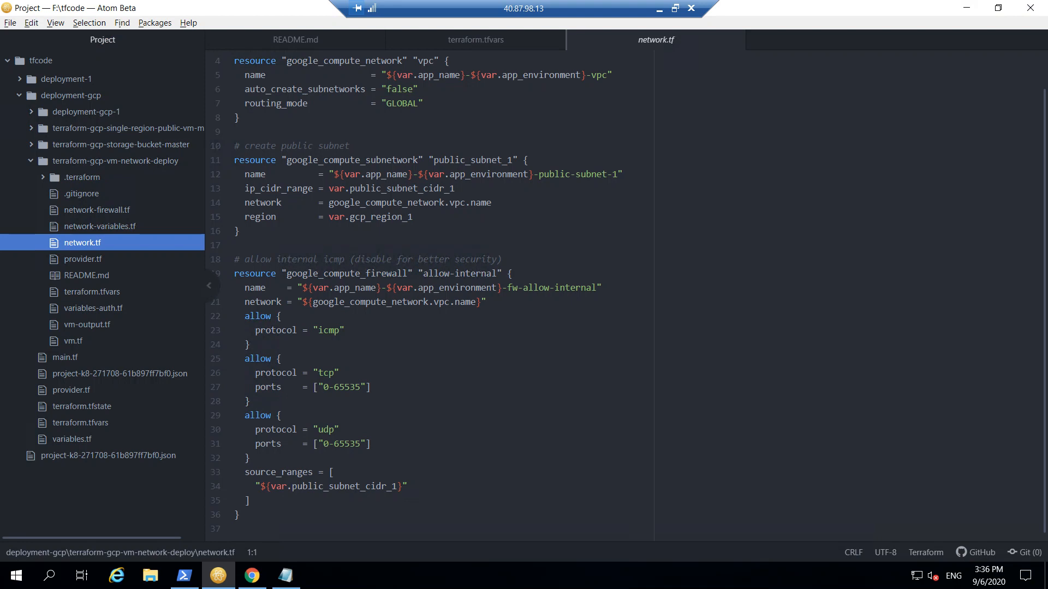
{"action": "left_click", "coordinate": [31, 160]}
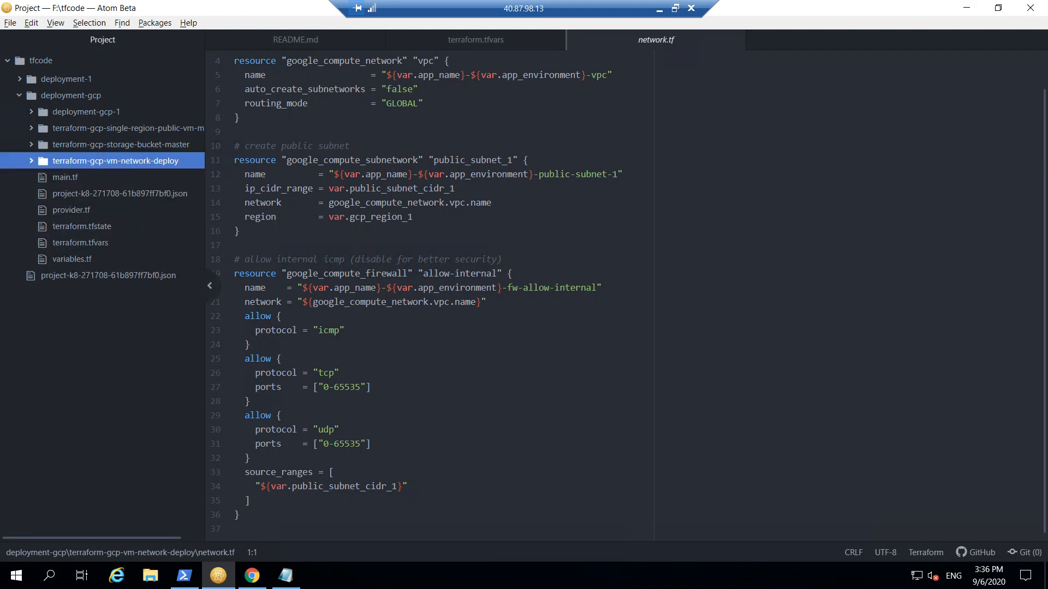
{"action": "left_click", "coordinate": [31, 161]}
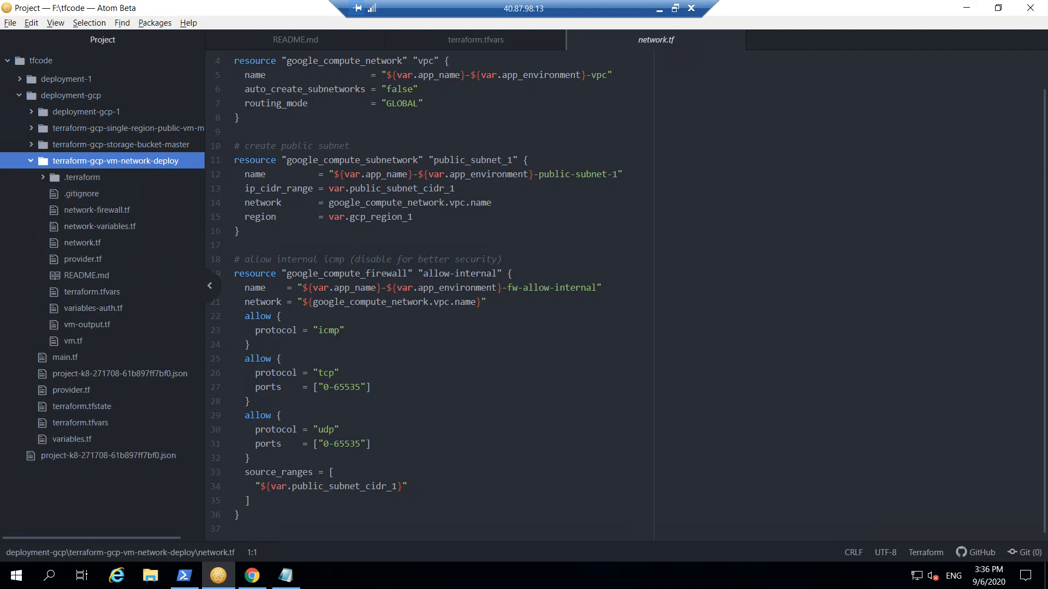
{"action": "left_click", "coordinate": [96, 210]}
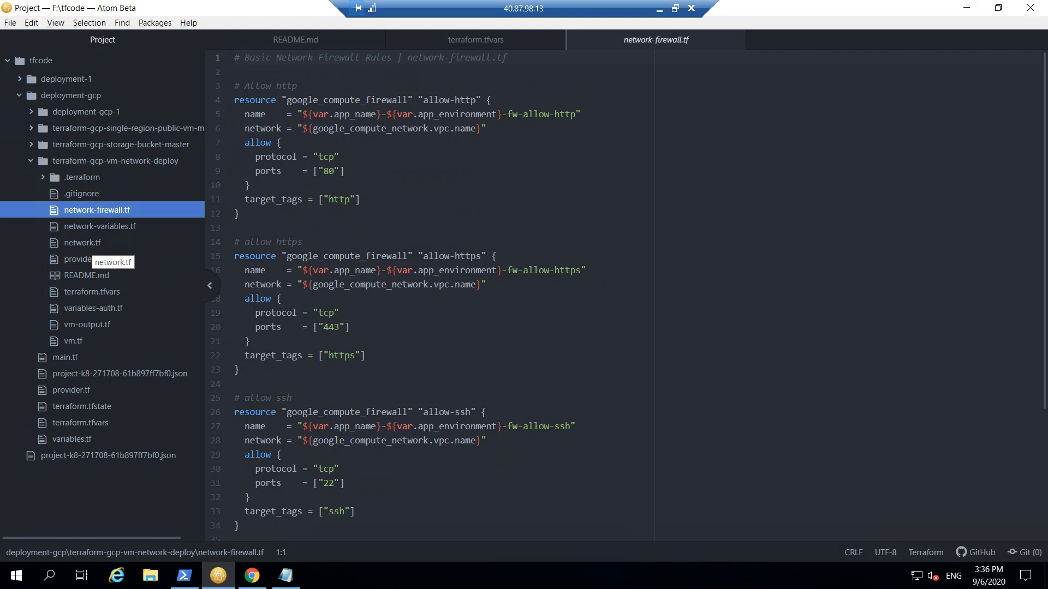
{"action": "mouse_move", "coordinate": [79, 258]}
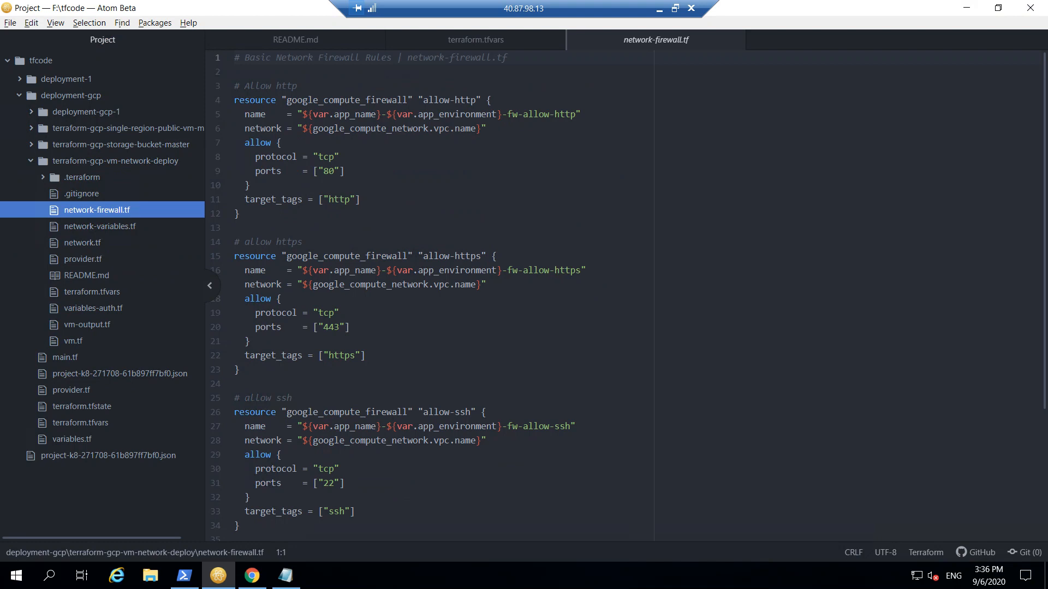
Step: Review network.tf, highlighting the google_compute_network resource and its GLOBAL routing mode
{"action": "left_click", "coordinate": [81, 242]}
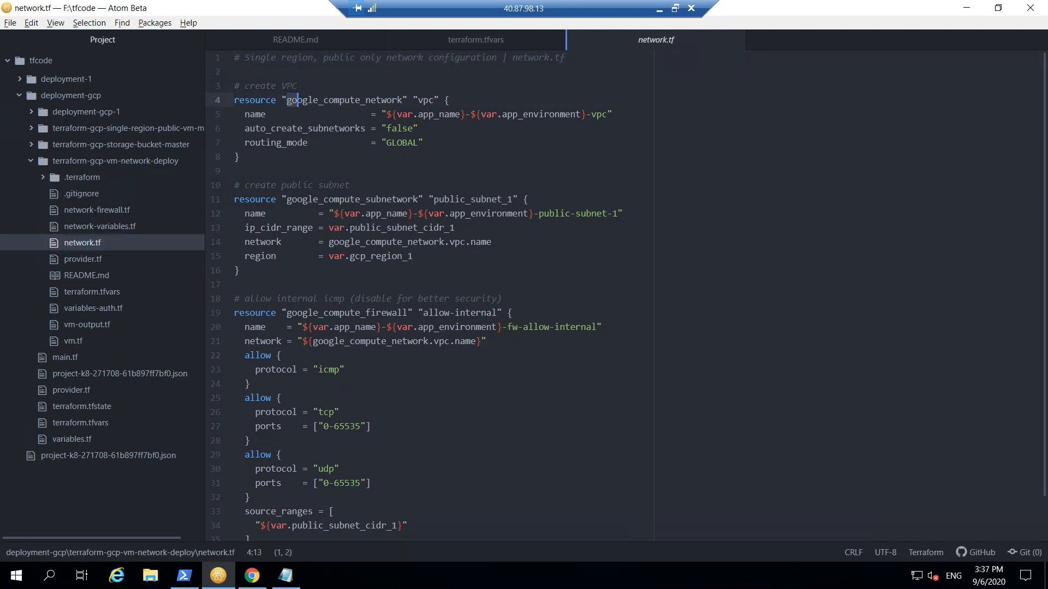
{"action": "double_click", "coordinate": [344, 100]}
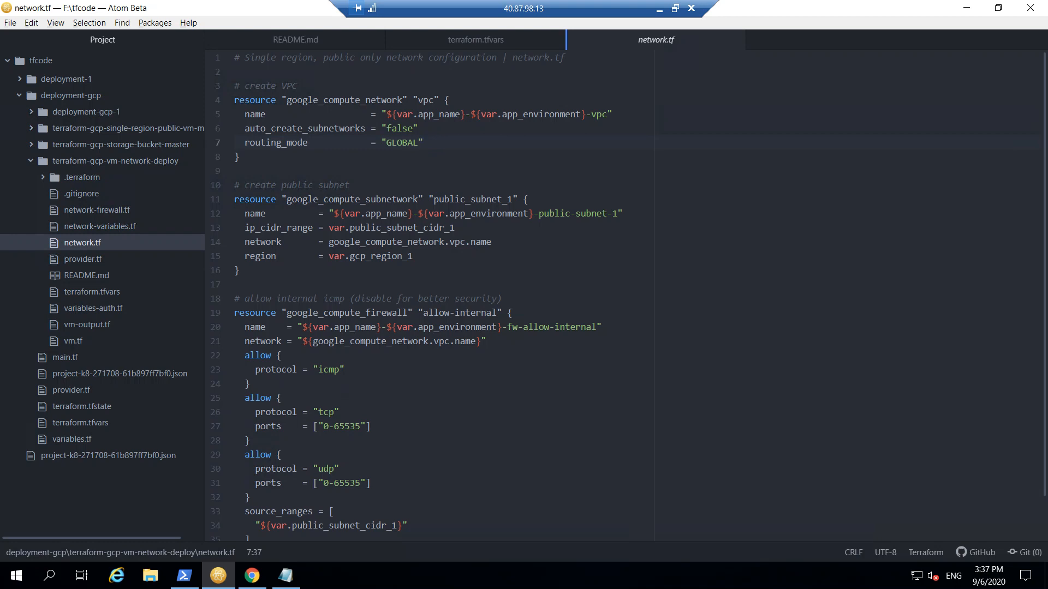
{"action": "left_click", "coordinate": [423, 142]}
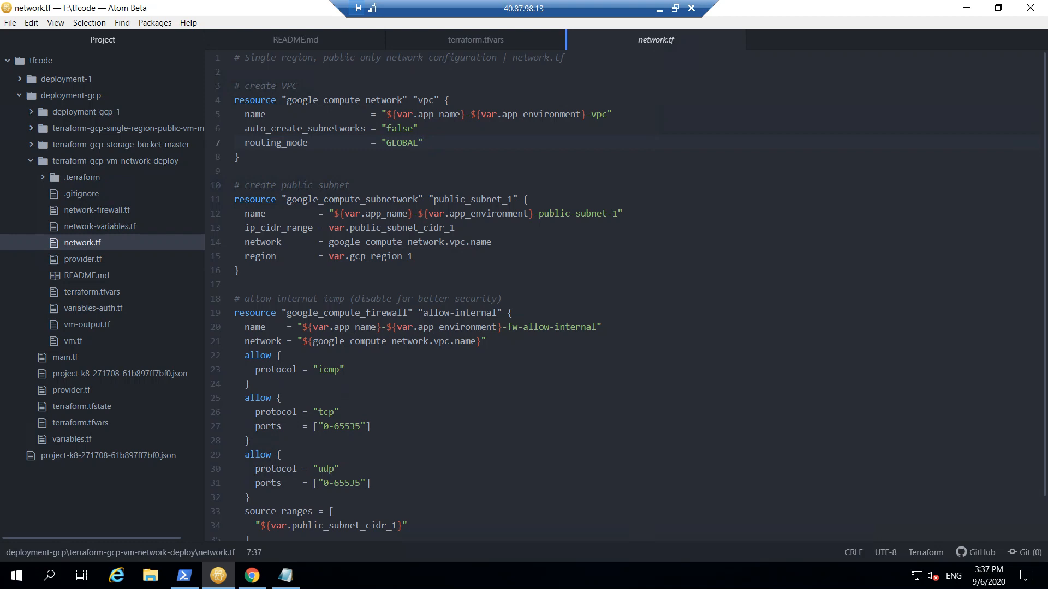
{"action": "left_click", "coordinate": [423, 142]}
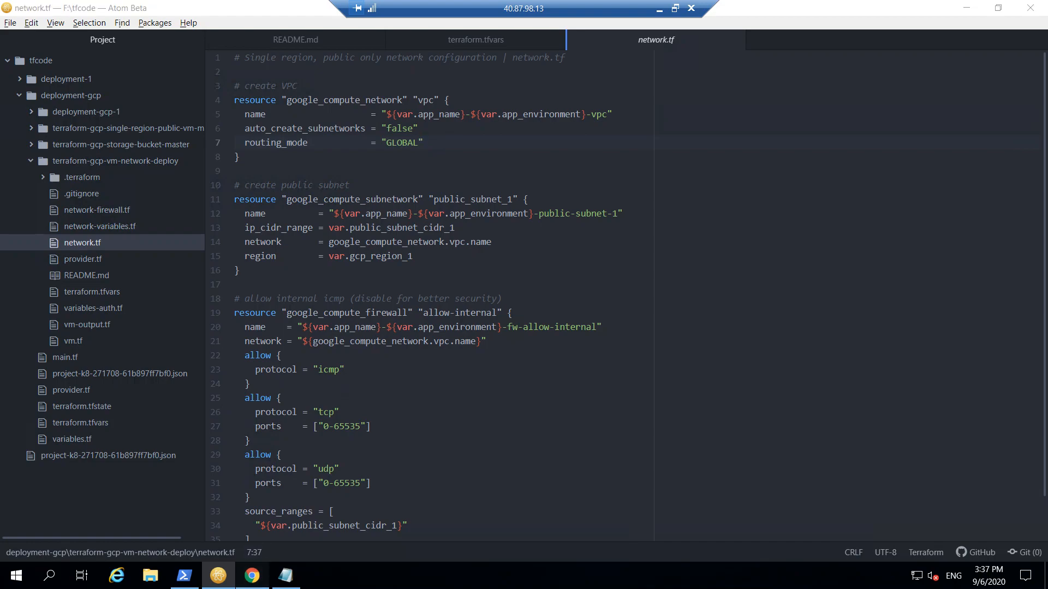
Step: In the cloud console, go to the VPC network page and start creating a new VPC
{"action": "left_click", "coordinate": [251, 575]}
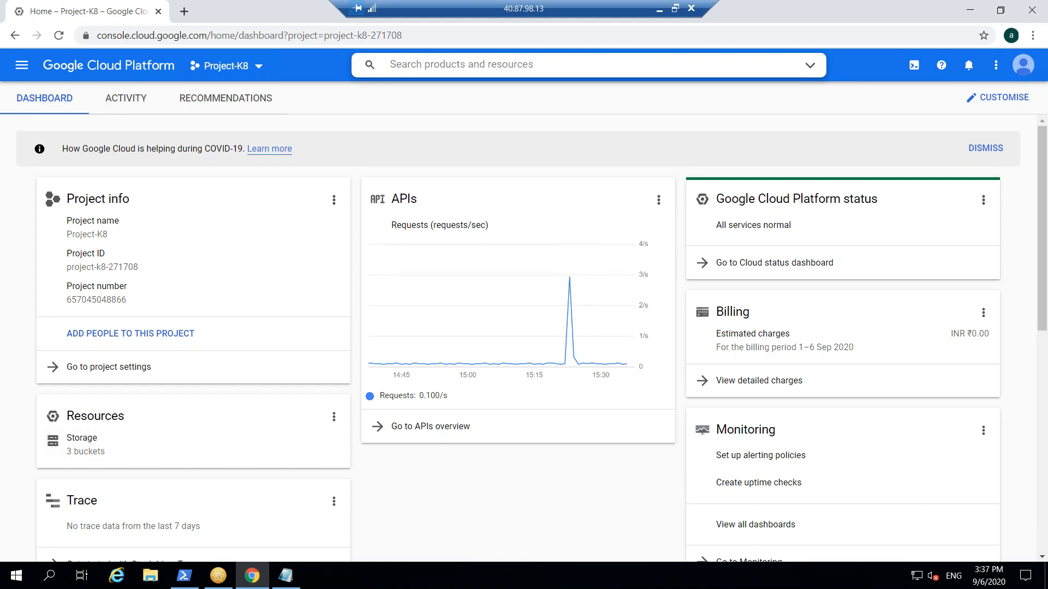
{"action": "type", "text": "vpc"}
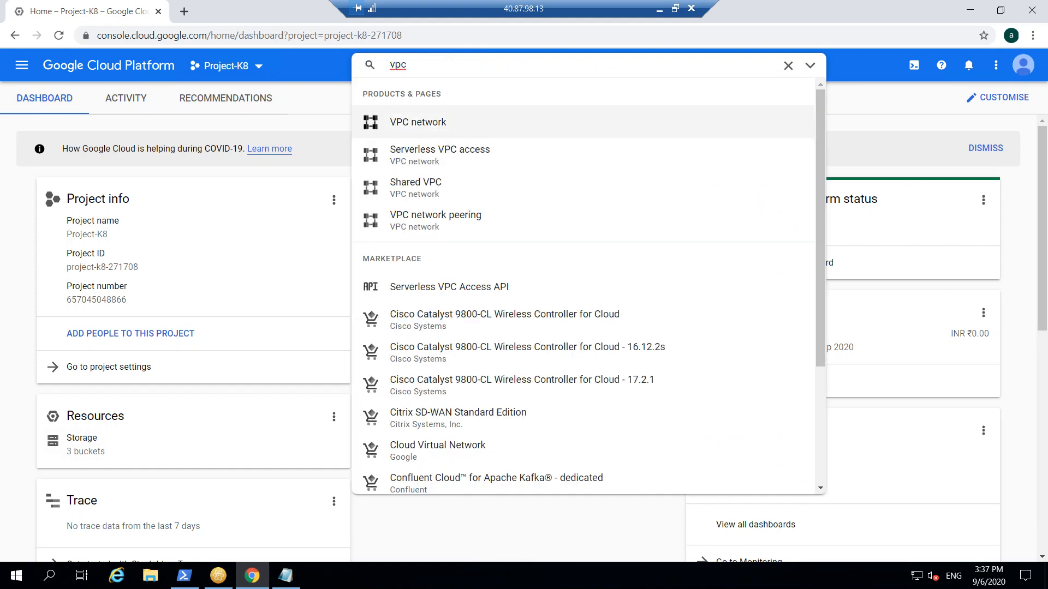
{"action": "left_click", "coordinate": [417, 121]}
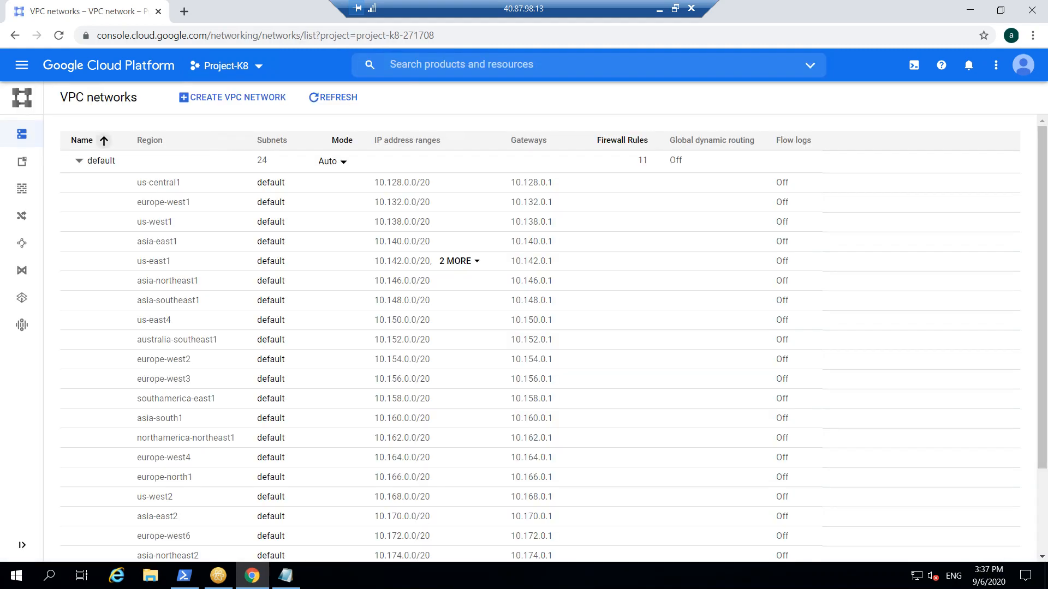
{"action": "left_click", "coordinate": [79, 161]}
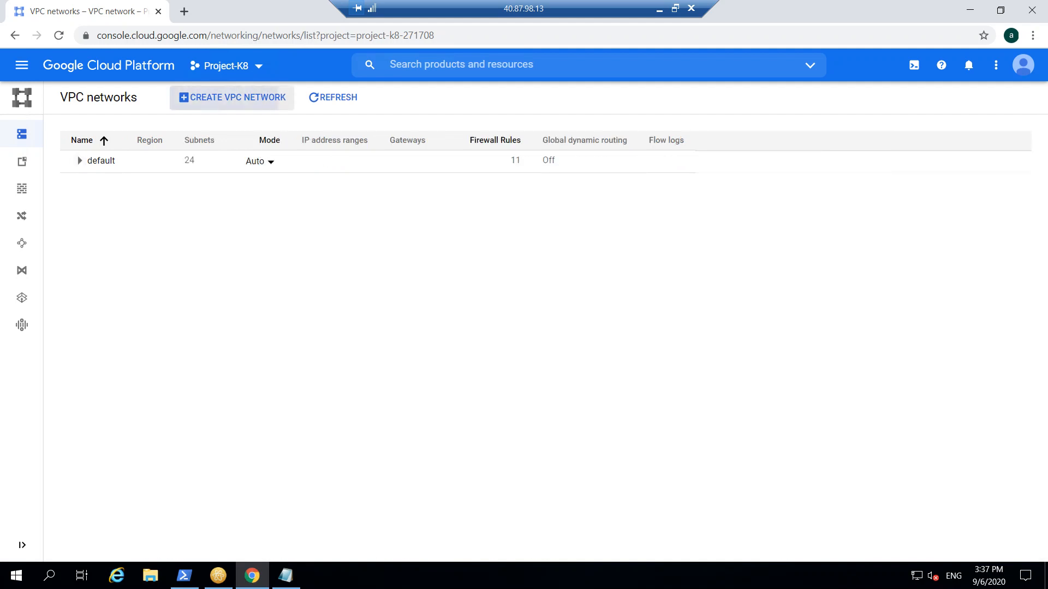
{"action": "left_click", "coordinate": [230, 97]}
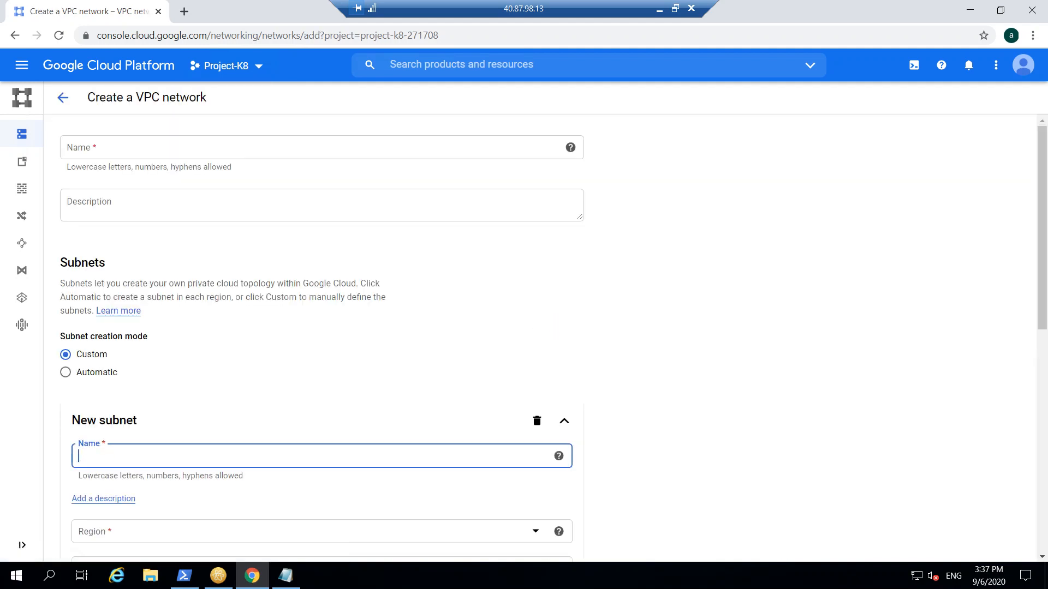
Step: Name the network 'accc', choose Custom subnet creation, then compare with network.tf in Atom
{"action": "left_click", "coordinate": [321, 148]}
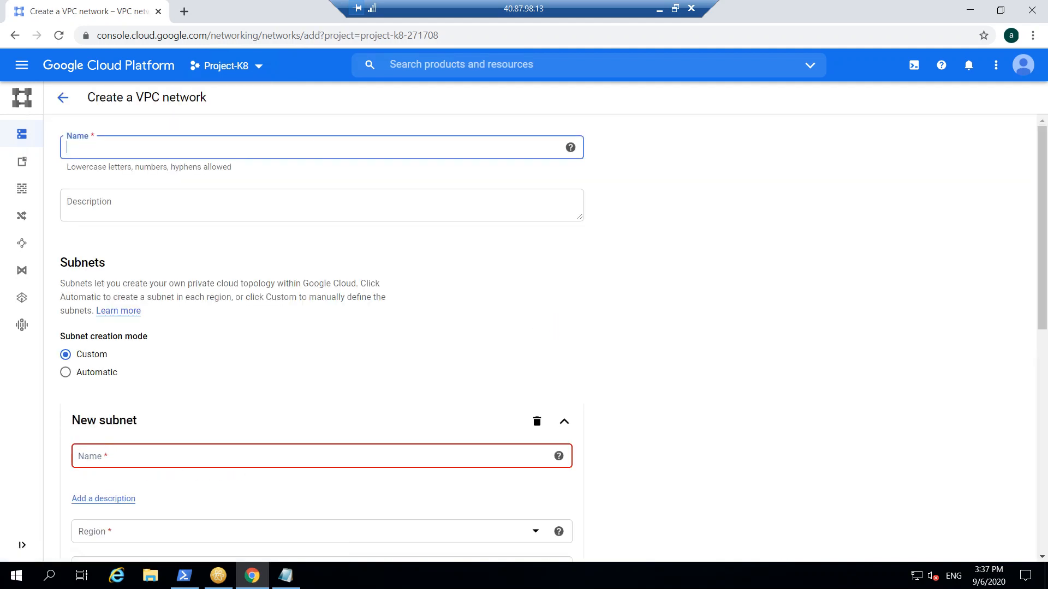
{"action": "type", "text": "accc"}
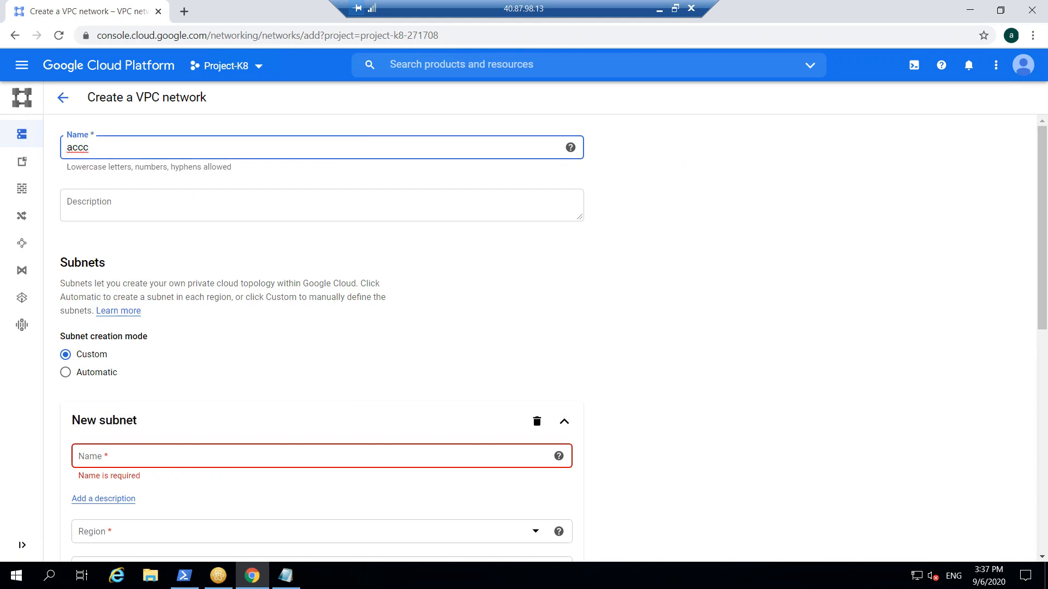
{"action": "scroll", "scroll_direction": "down", "scroll_amount": 3}
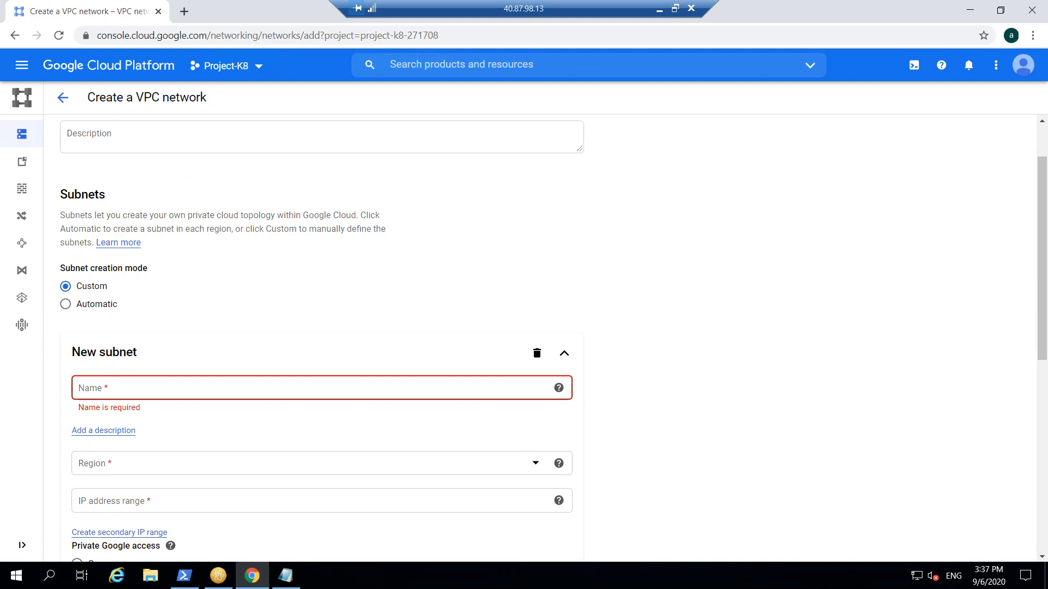
{"action": "left_click", "coordinate": [65, 305]}
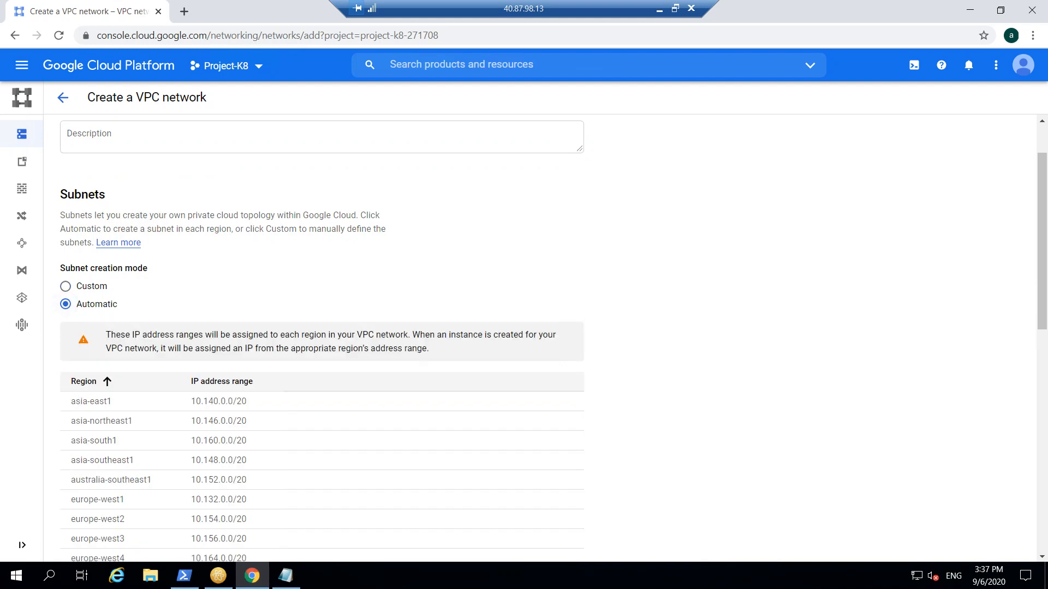
{"action": "left_click", "coordinate": [65, 286]}
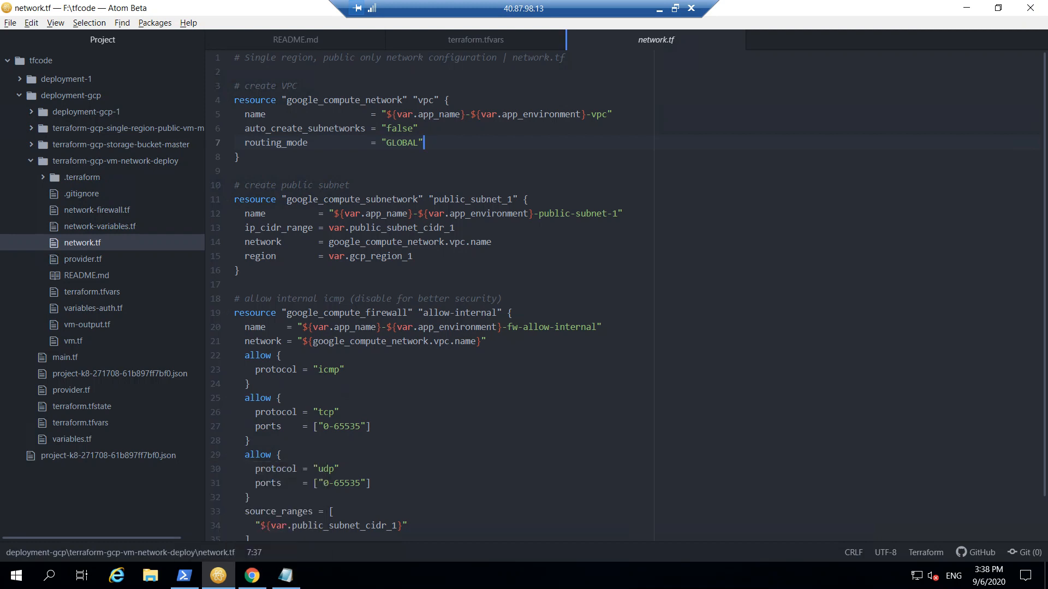
{"action": "left_click", "coordinate": [251, 575]}
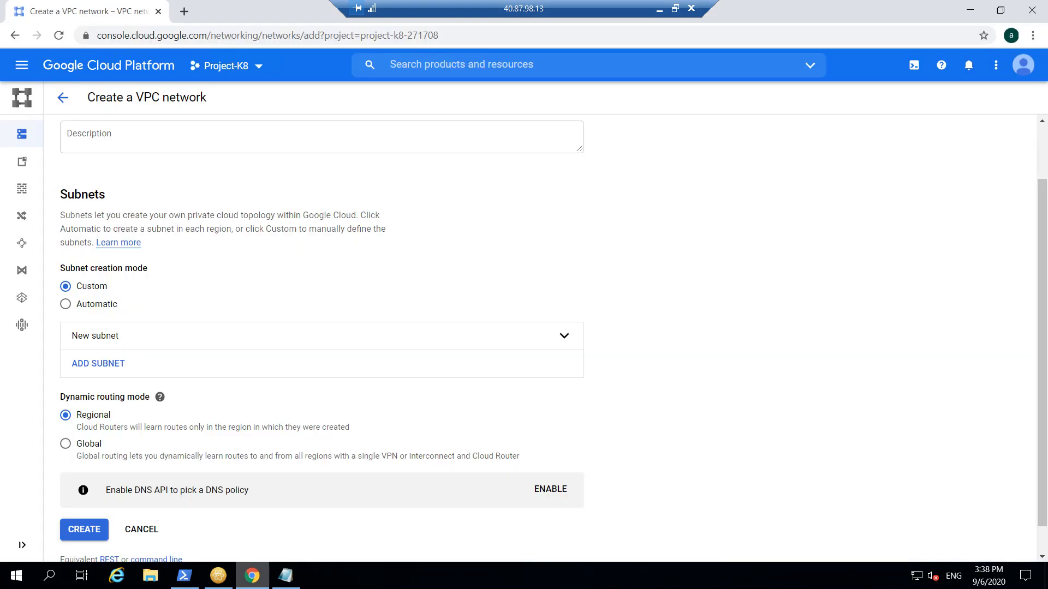
{"action": "scroll", "scroll_direction": "down", "scroll_amount": 3}
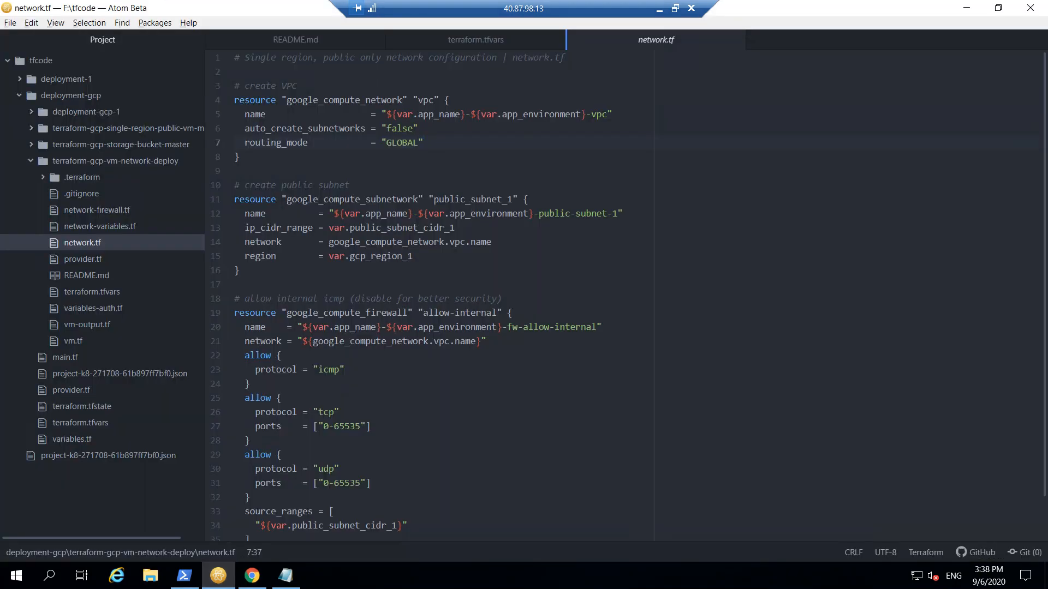
{"action": "left_click", "coordinate": [424, 142]}
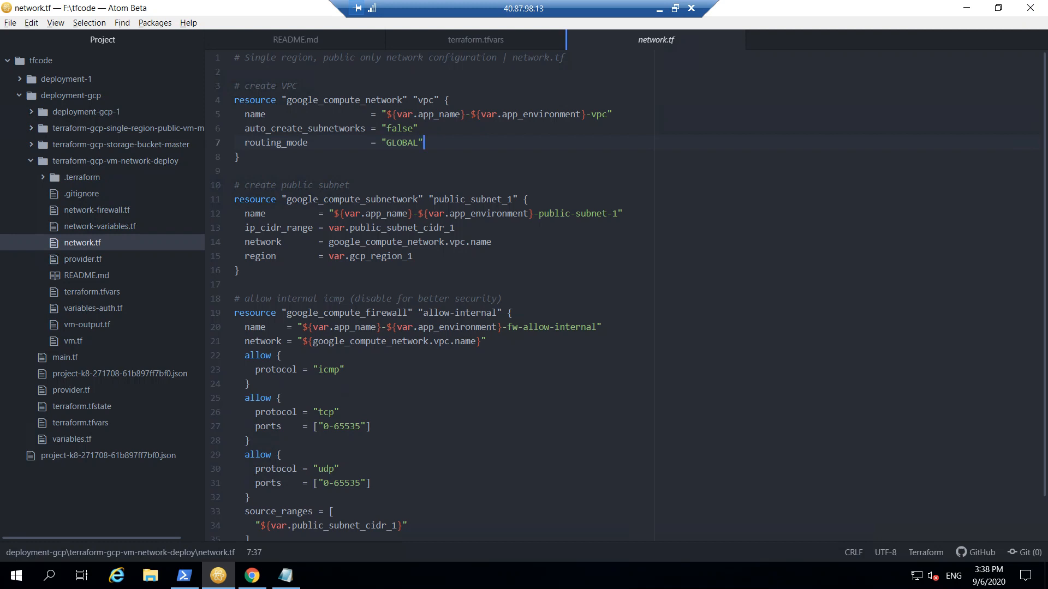
{"action": "double_click", "coordinate": [280, 227]}
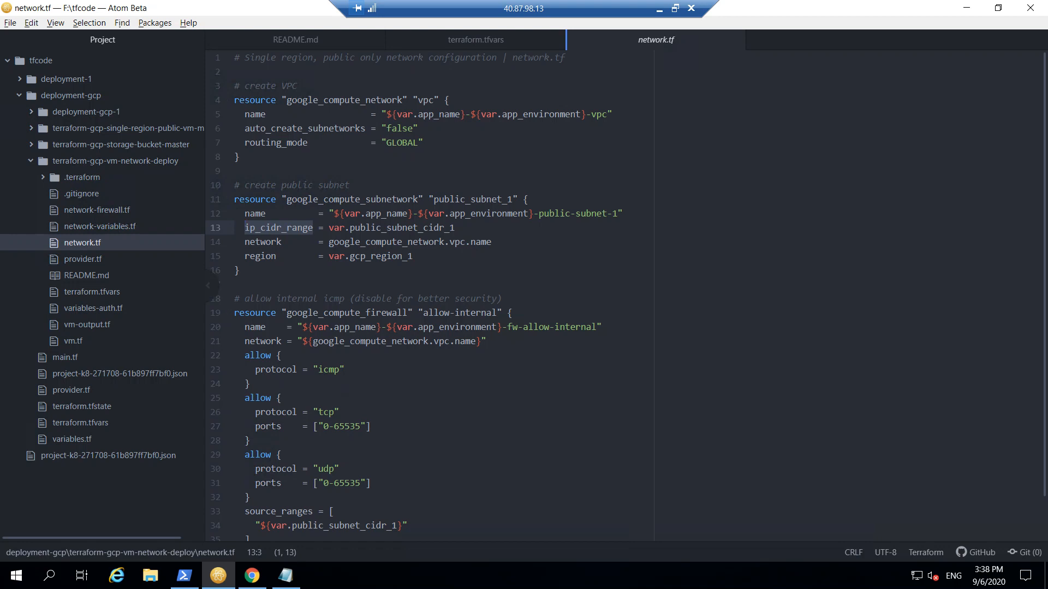
{"action": "left_click", "coordinate": [240, 270]}
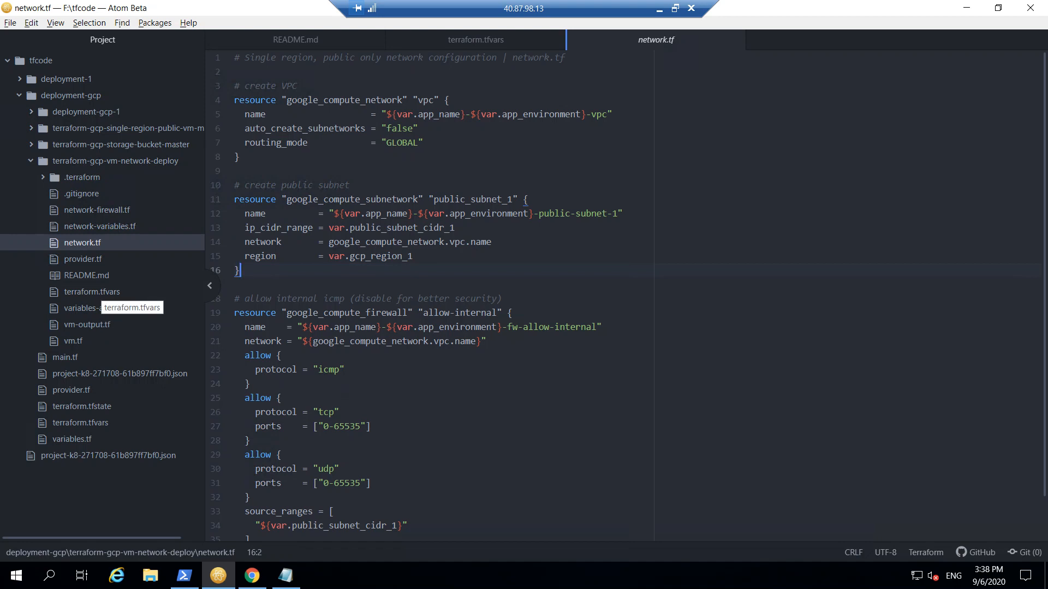
{"action": "left_click", "coordinate": [99, 226]}
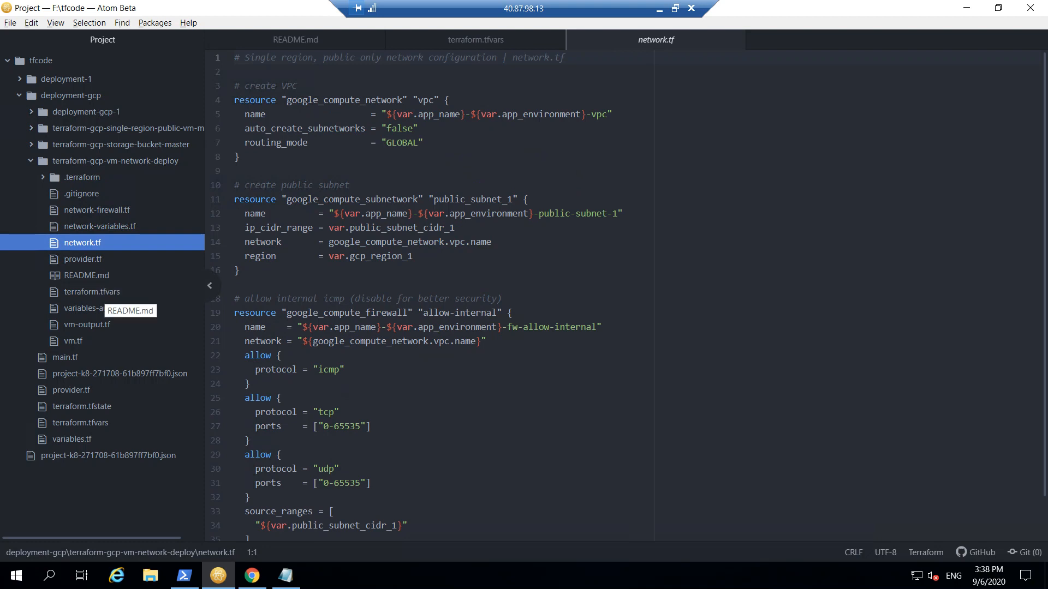
{"action": "left_click", "coordinate": [475, 39]}
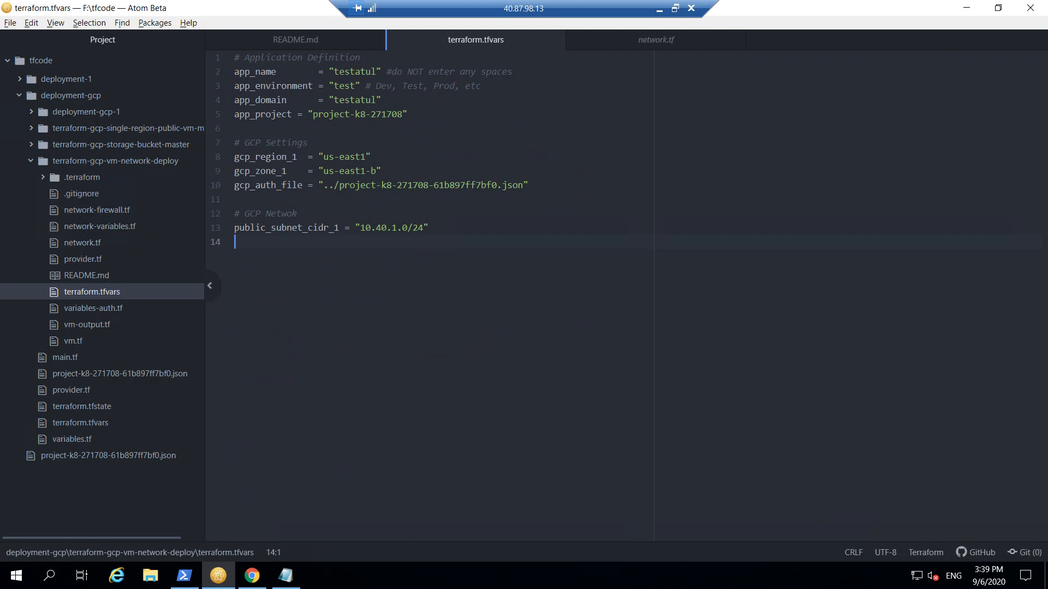
{"action": "left_click", "coordinate": [99, 226]}
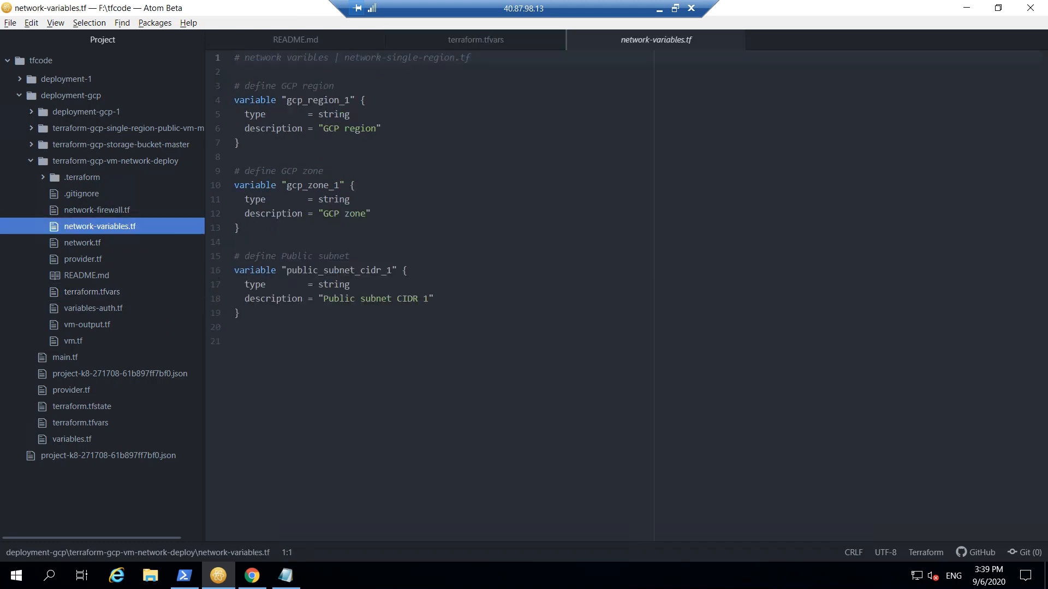
{"action": "double_click", "coordinate": [340, 269]}
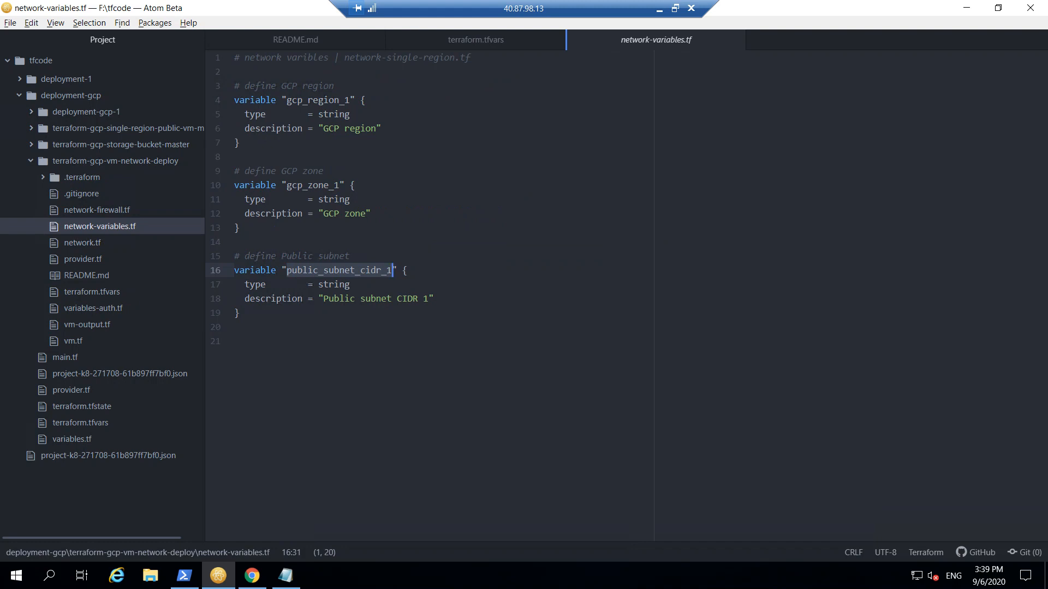
{"action": "left_click", "coordinate": [82, 242]}
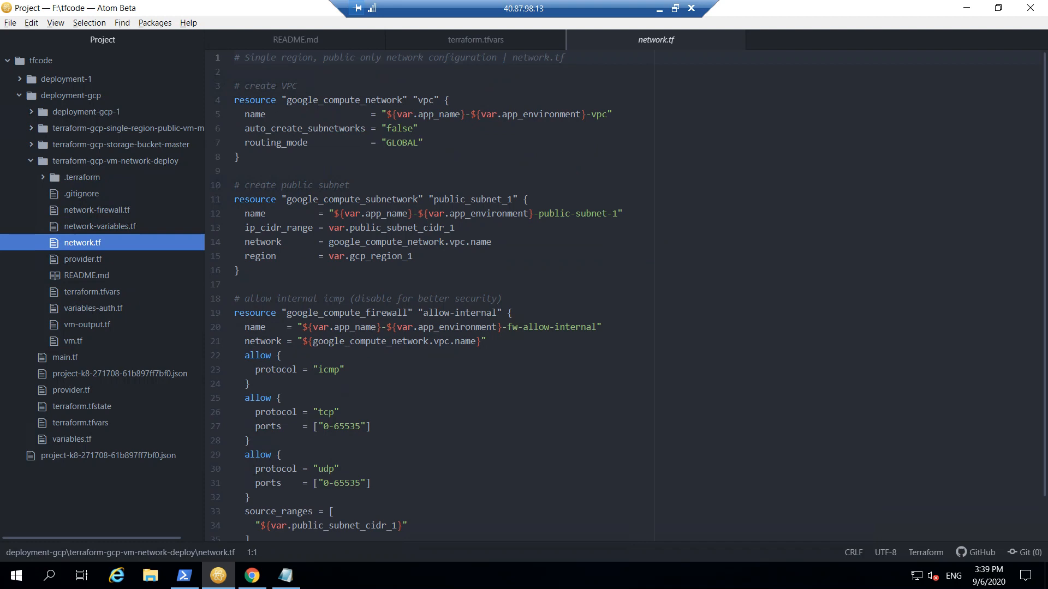
{"action": "left_click", "coordinate": [450, 242]}
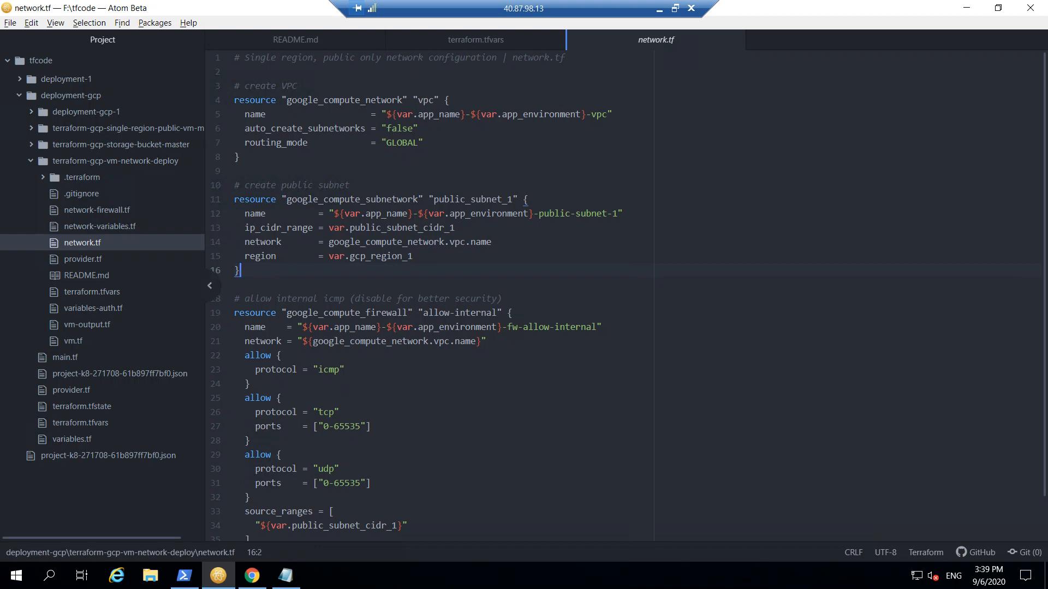
{"action": "mouse_move", "coordinate": [72, 340]}
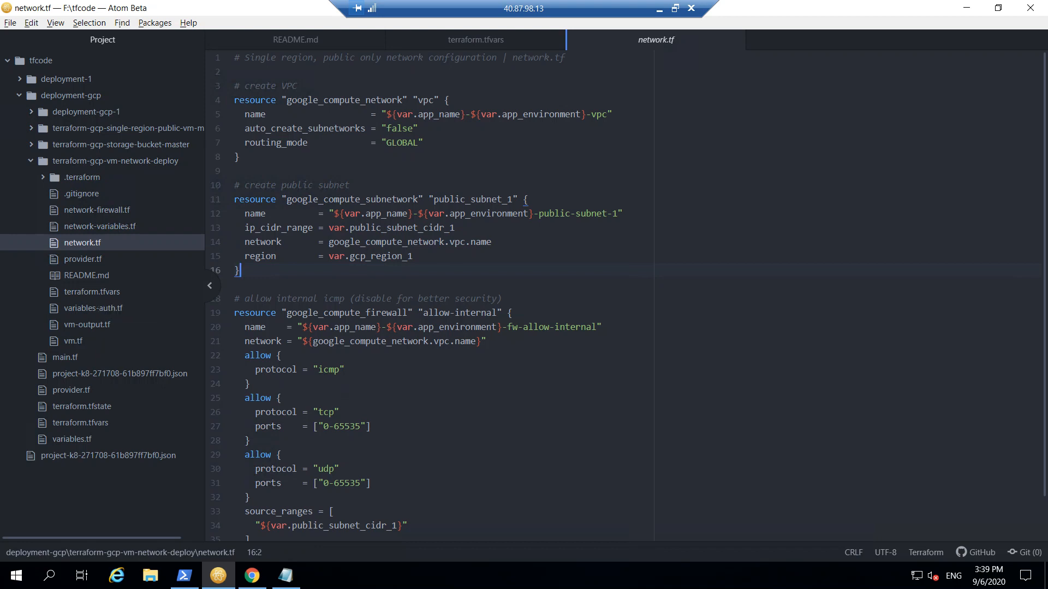
{"action": "left_click", "coordinate": [475, 39]}
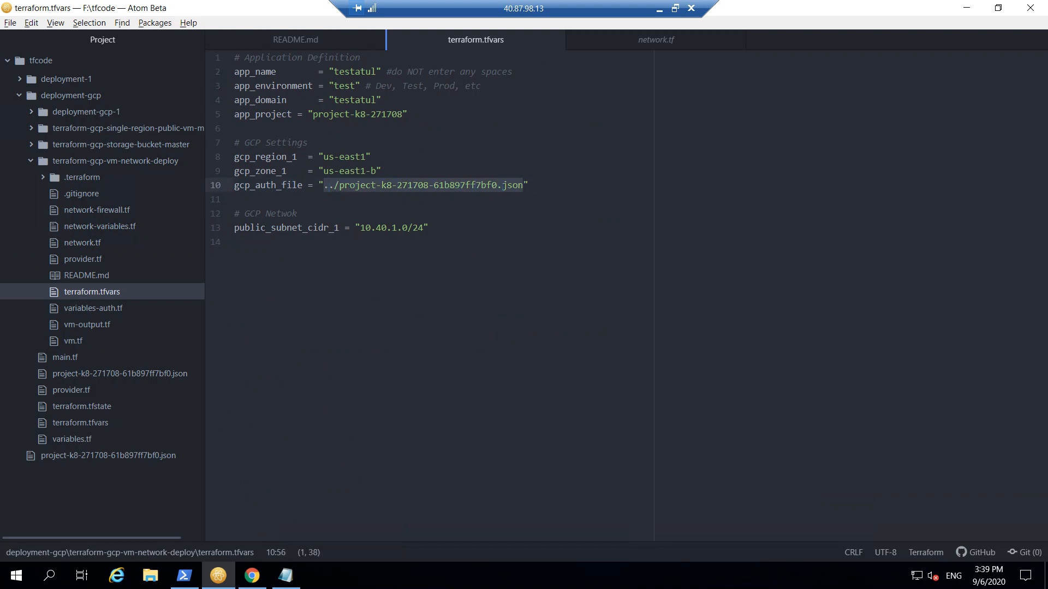
{"action": "left_click", "coordinate": [529, 186]}
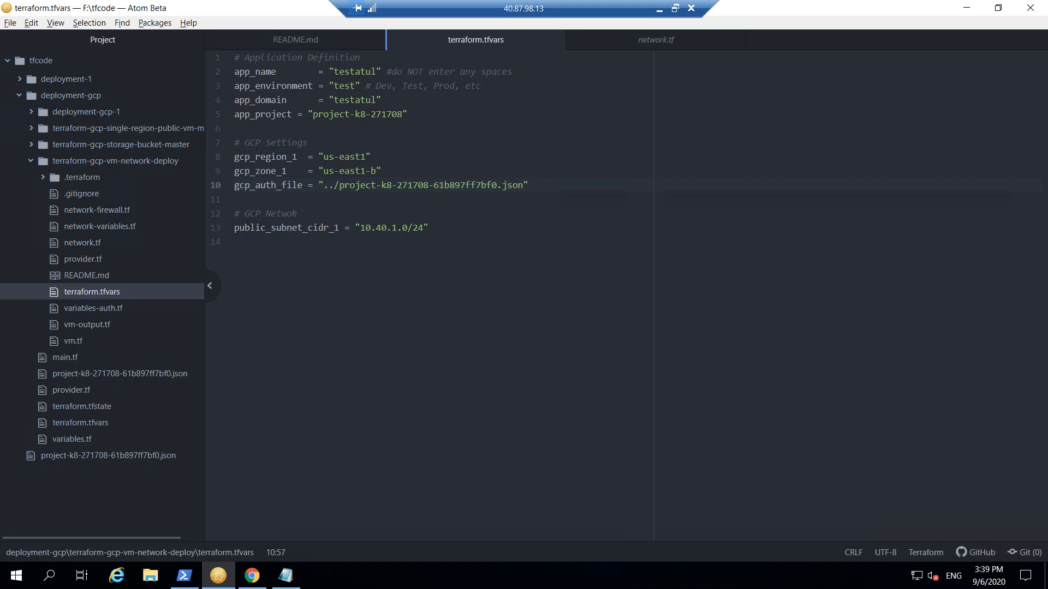
{"action": "left_click", "coordinate": [652, 39]}
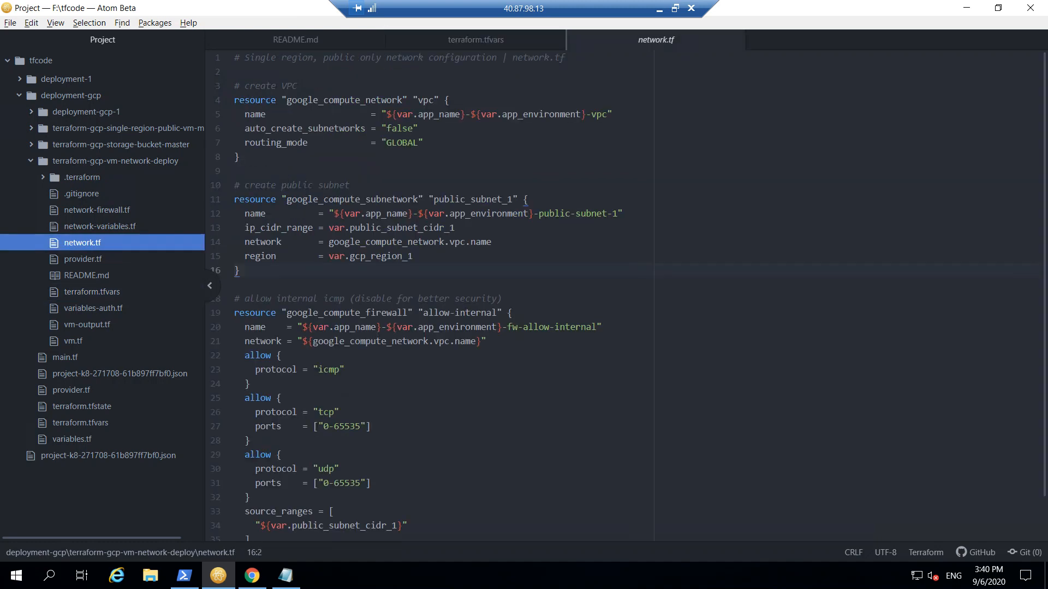
Step: Inspect the allow-http rule's allow block and VPC network reference in network-firewall.tf
{"action": "left_click", "coordinate": [97, 209]}
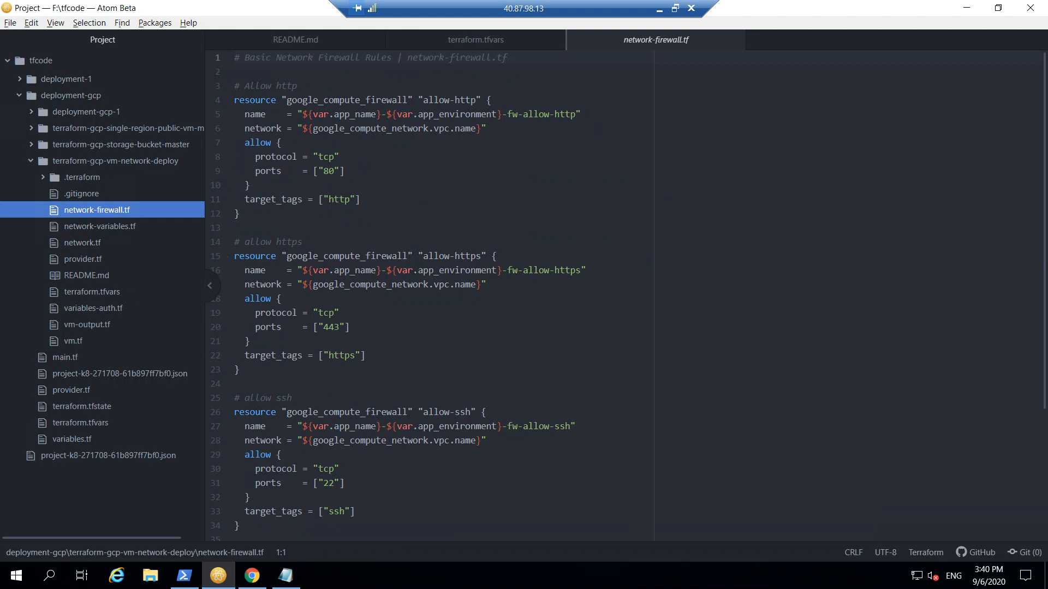
{"action": "scroll", "scroll_direction": "down", "scroll_amount": 3}
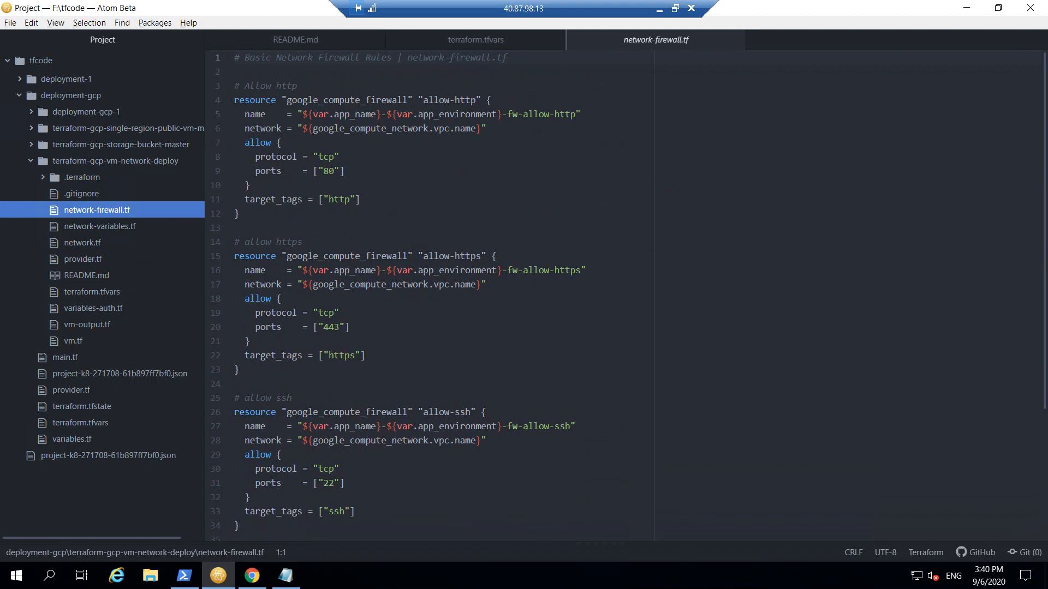
{"action": "double_click", "coordinate": [546, 113]}
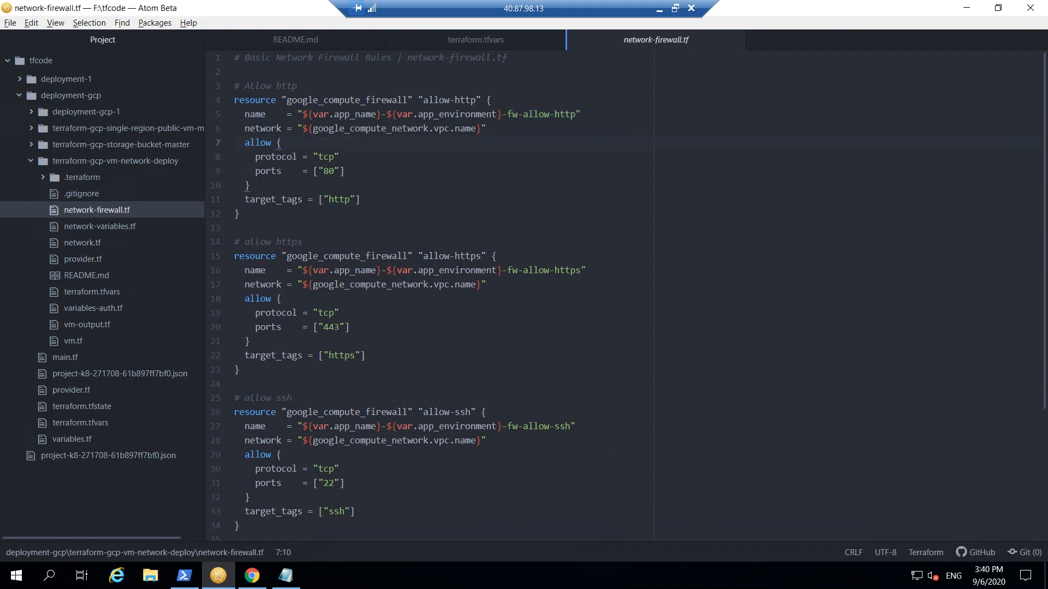
{"action": "left_click", "coordinate": [280, 142]}
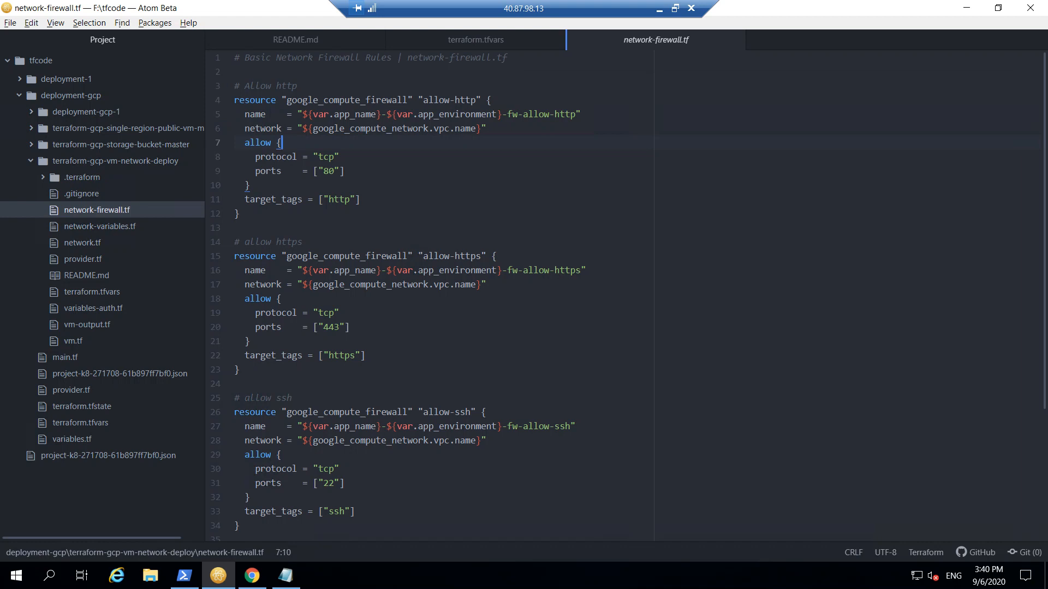
{"action": "double_click", "coordinate": [384, 128]}
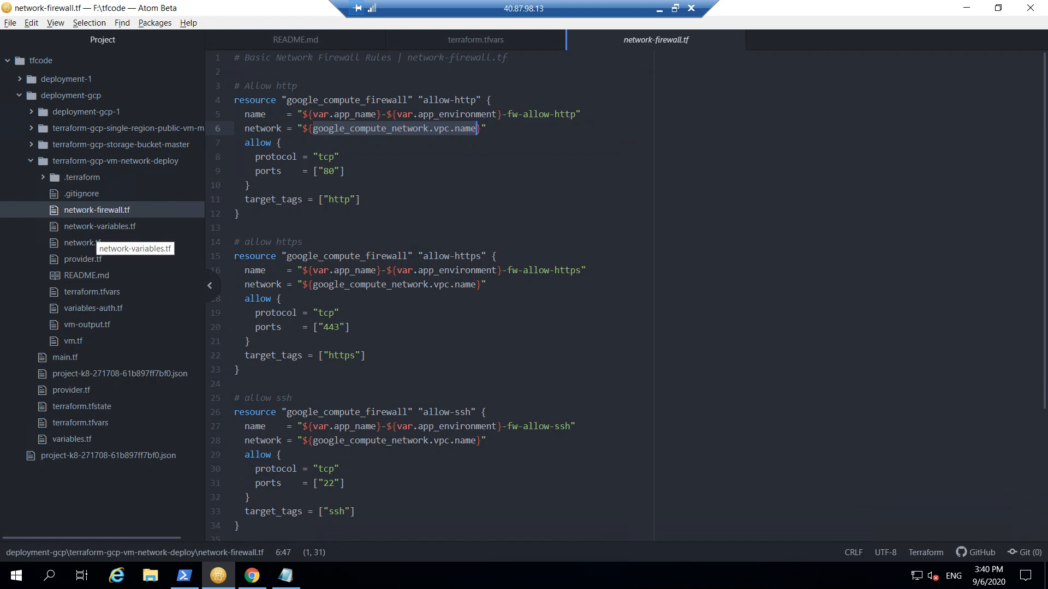
{"action": "mouse_move", "coordinate": [82, 260]}
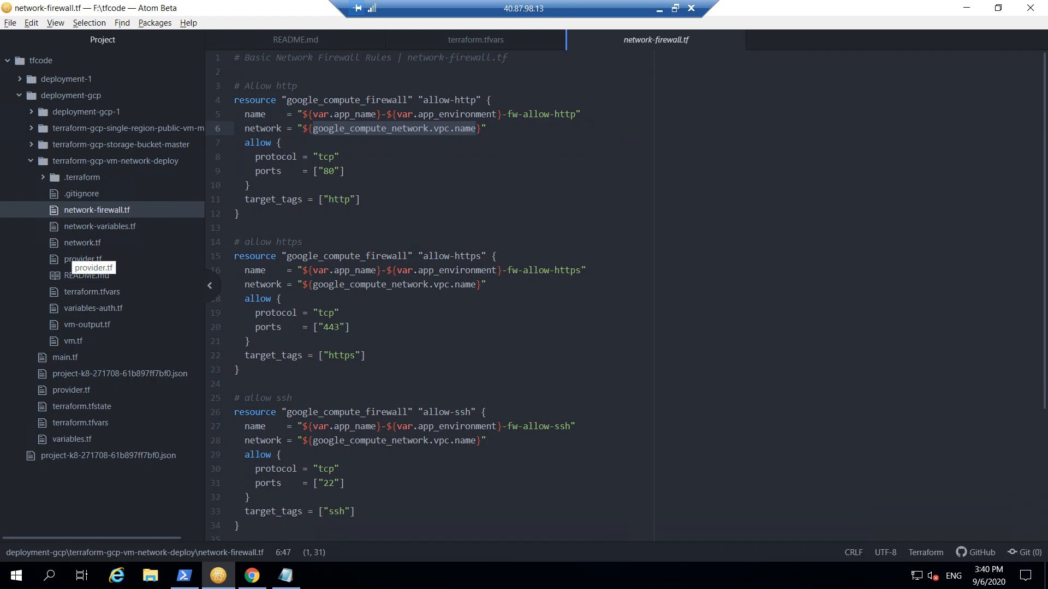
{"action": "left_click", "coordinate": [477, 128]}
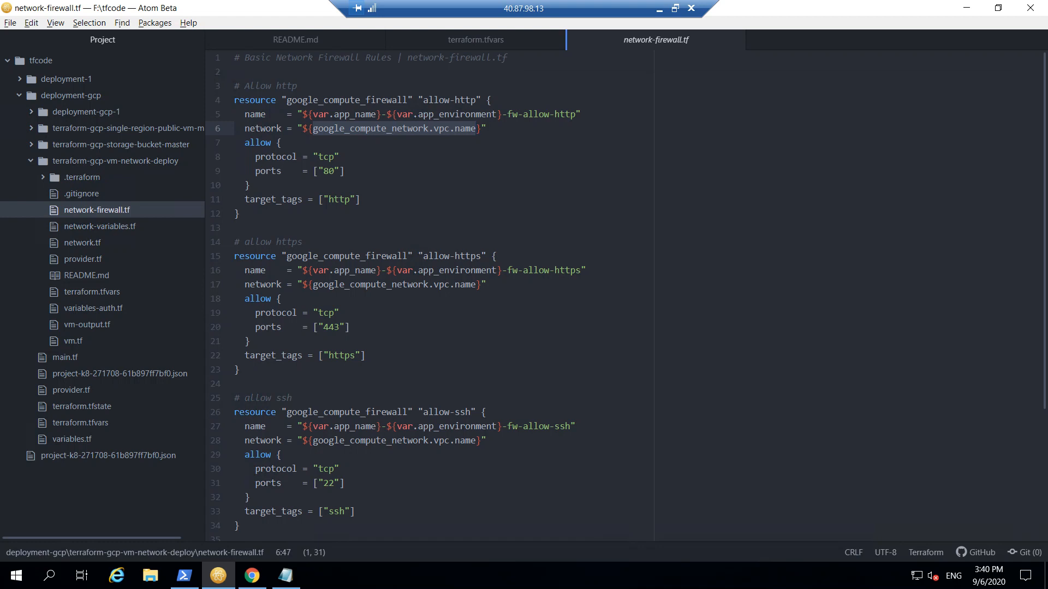
{"action": "left_click", "coordinate": [476, 128]}
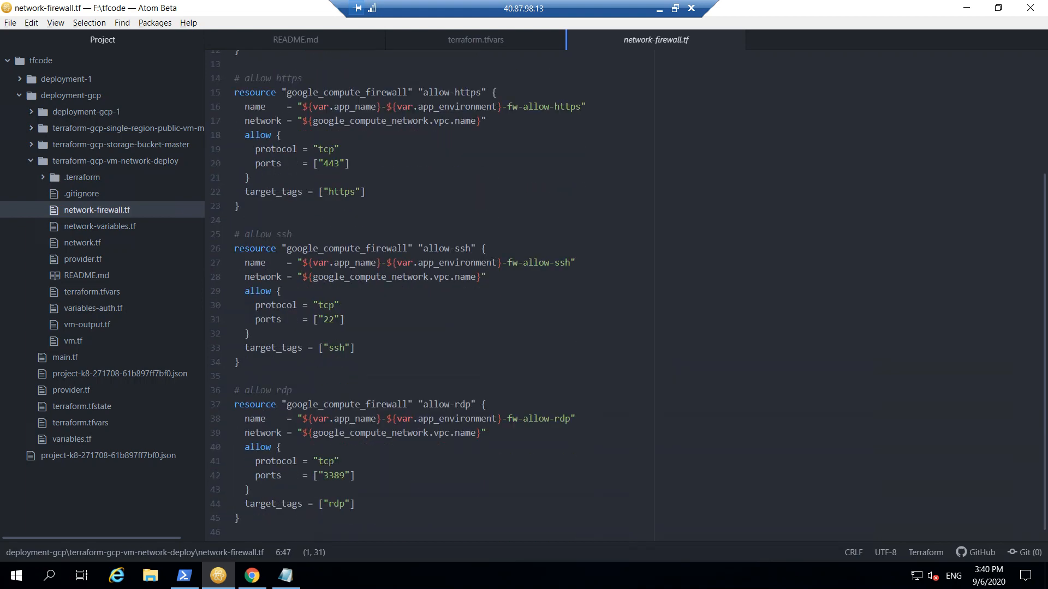
Step: Glance back at network.tf and return to network-firewall.tf
{"action": "scroll", "scroll_direction": "up", "scroll_amount": 3}
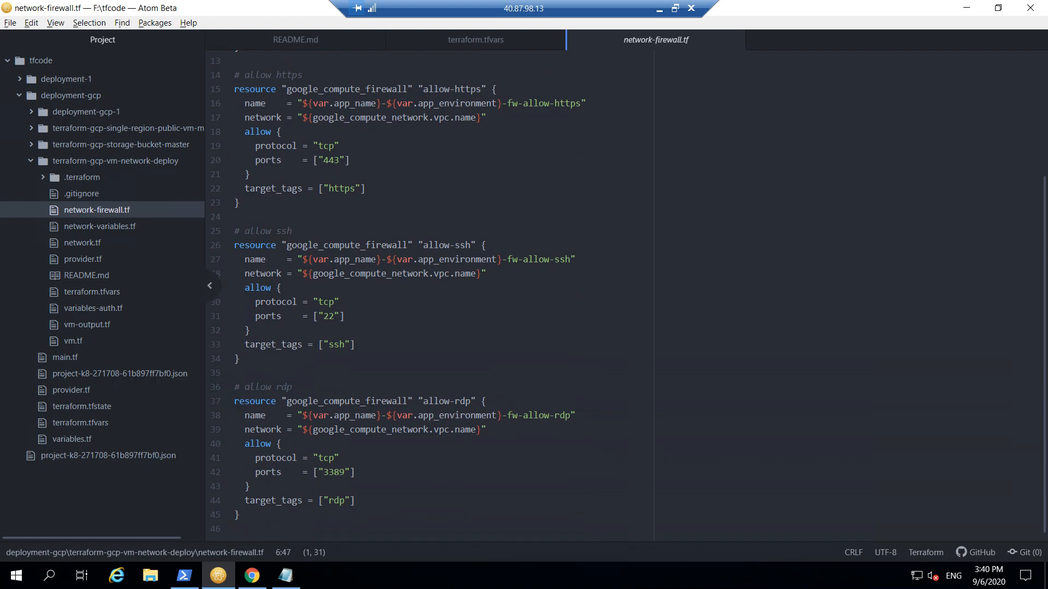
{"action": "left_click", "coordinate": [82, 243]}
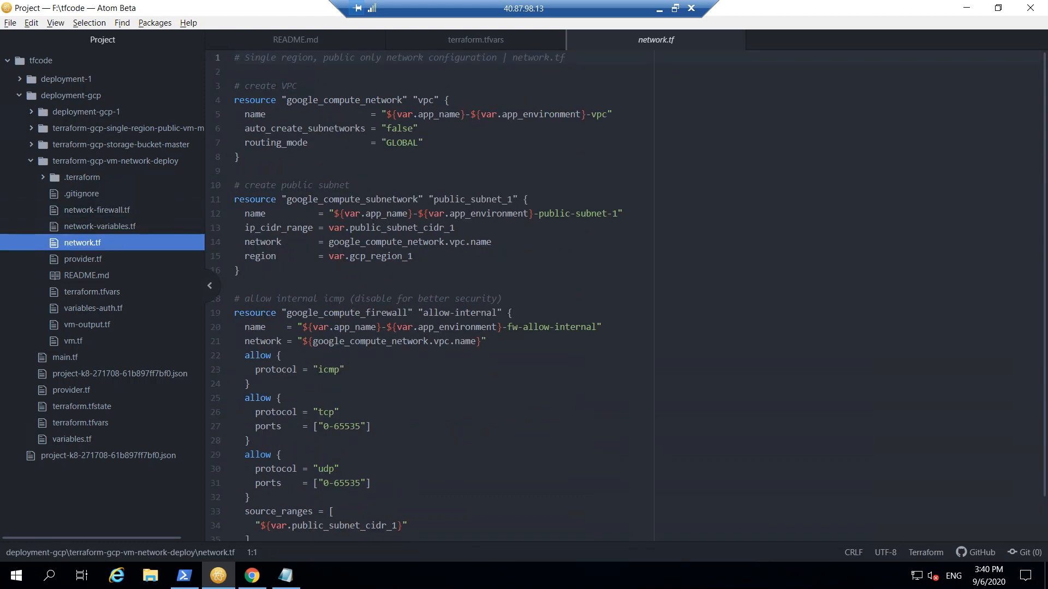
{"action": "left_click", "coordinate": [97, 209]}
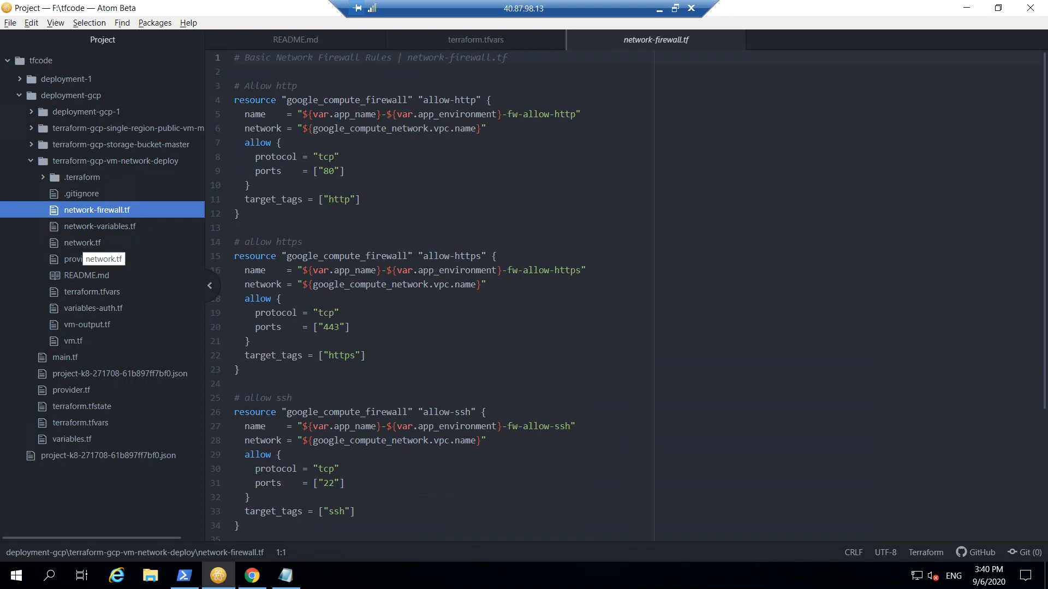
Step: Review the google_compute_instance block in vm.tf, then show variables-auth.tf
{"action": "left_click", "coordinate": [72, 341]}
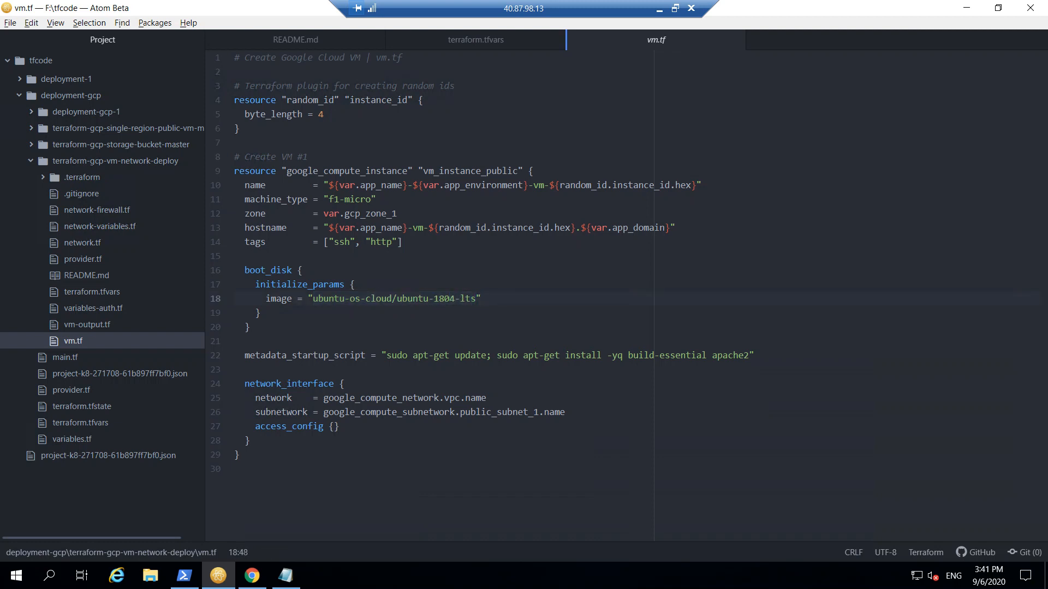
{"action": "left_click", "coordinate": [478, 298]}
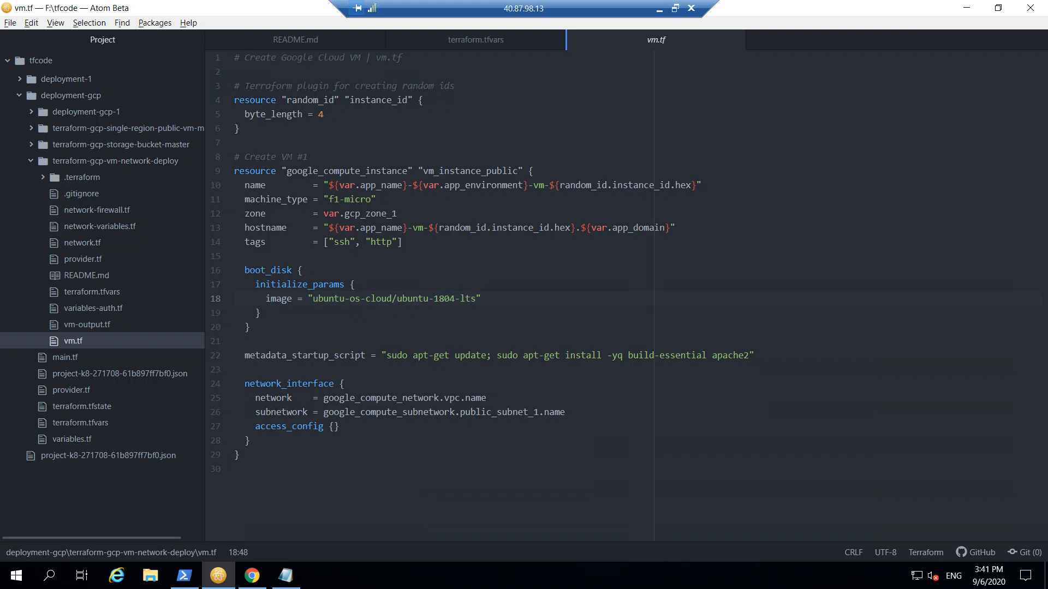
{"action": "left_click", "coordinate": [482, 299]}
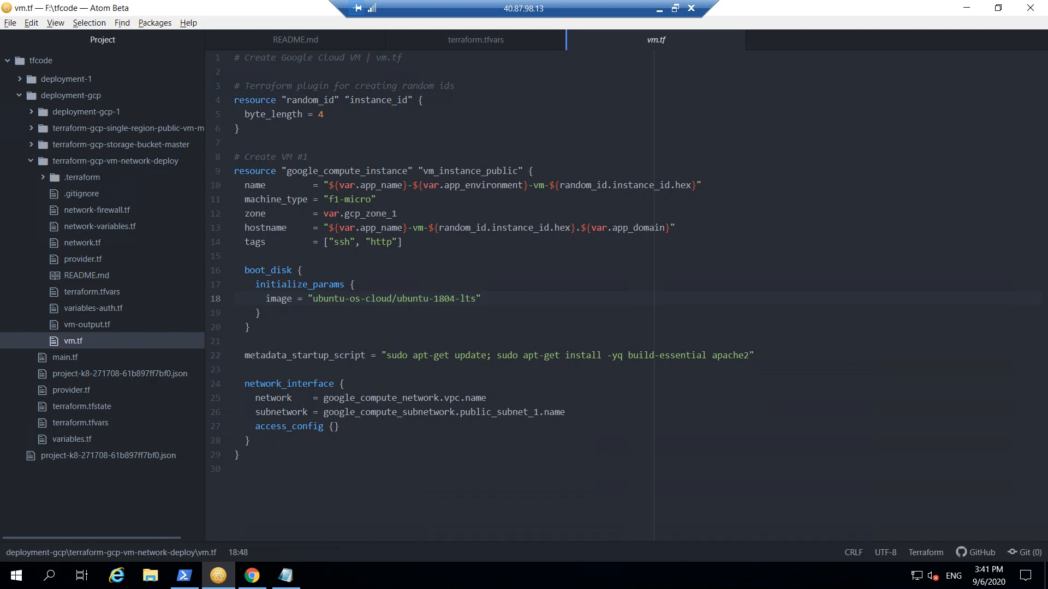
{"action": "left_click", "coordinate": [481, 298]}
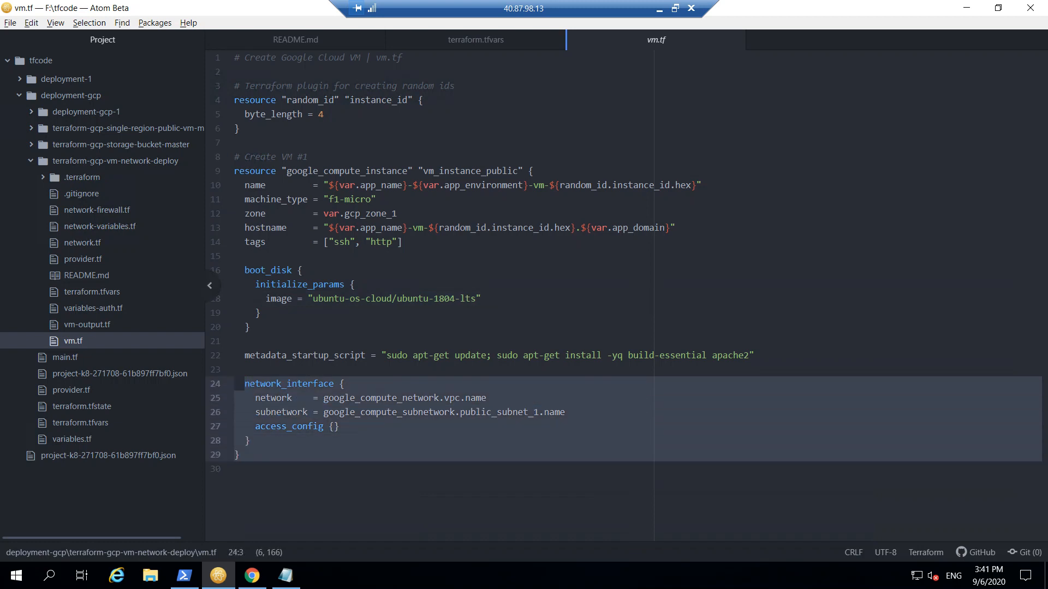
{"action": "mouse_move", "coordinate": [78, 260]}
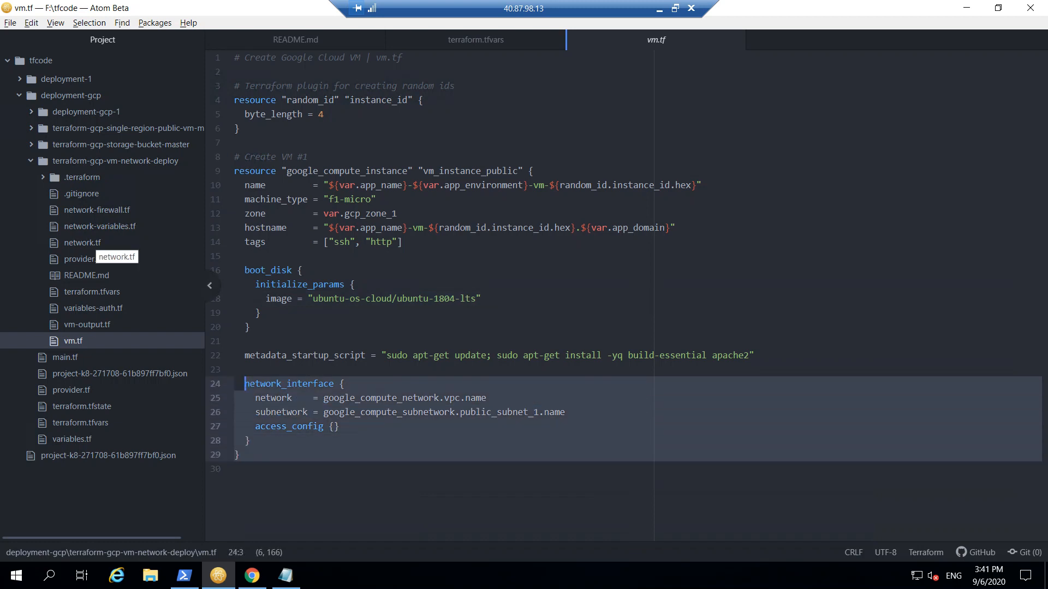
{"action": "left_click", "coordinate": [93, 308]}
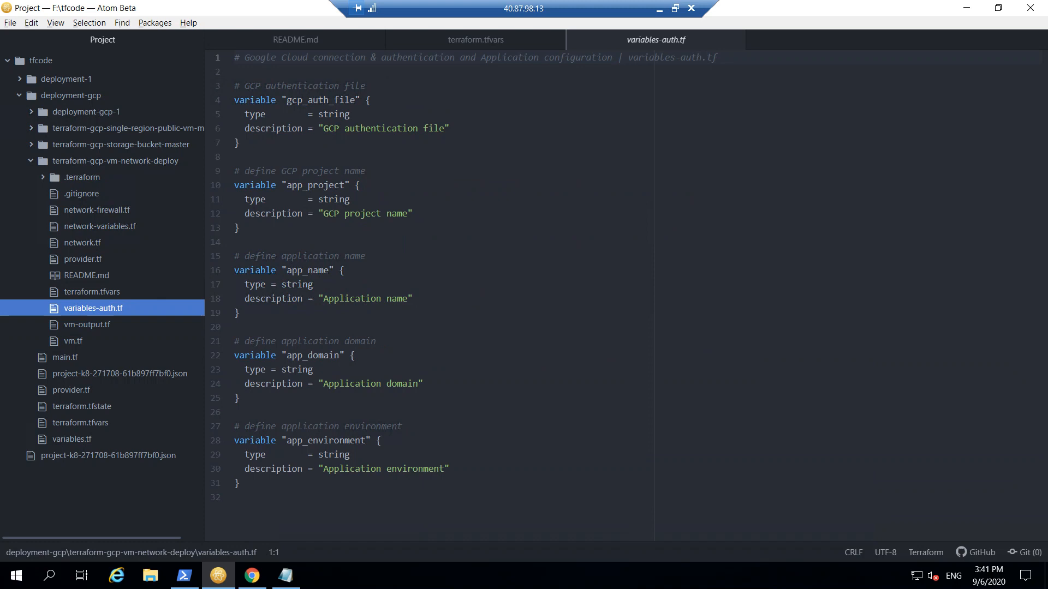
Step: Check the app_name variable, review terraform.tfvars values, then switch to PowerShell
{"action": "left_click", "coordinate": [239, 228]}
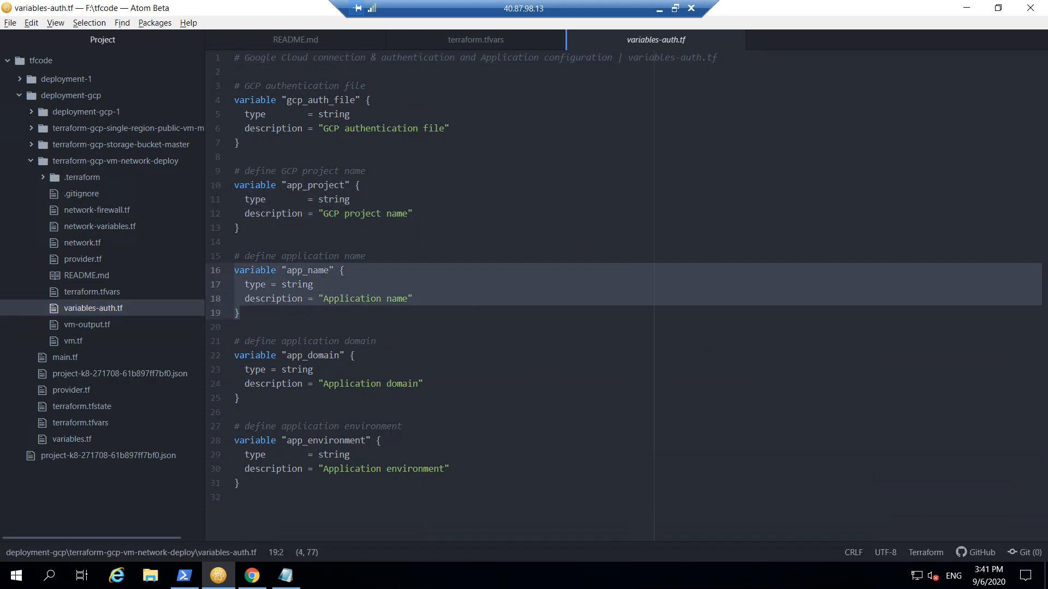
{"action": "left_click", "coordinate": [240, 313]}
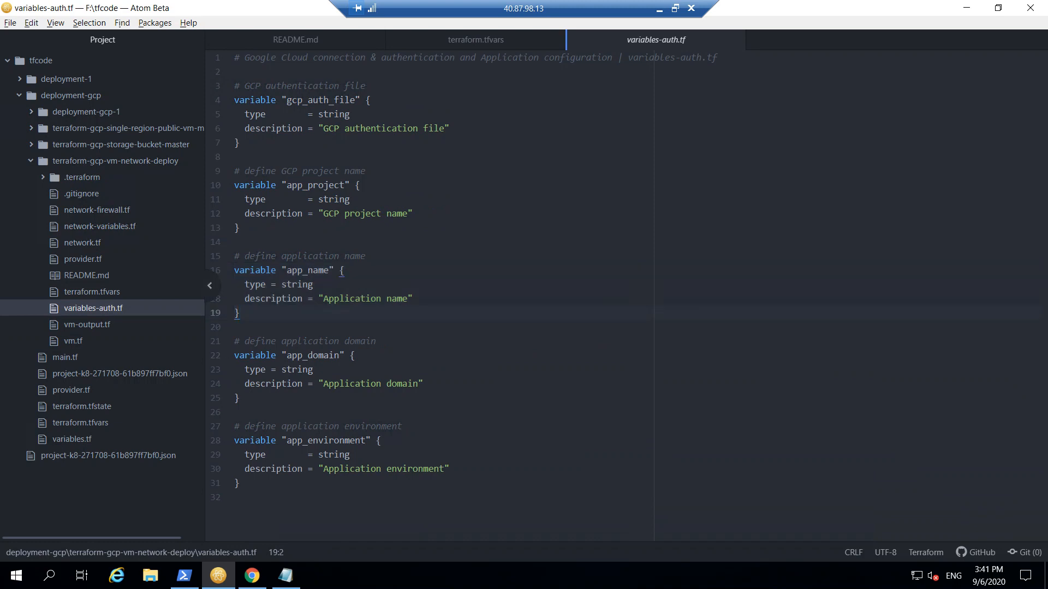
{"action": "left_click", "coordinate": [92, 291]}
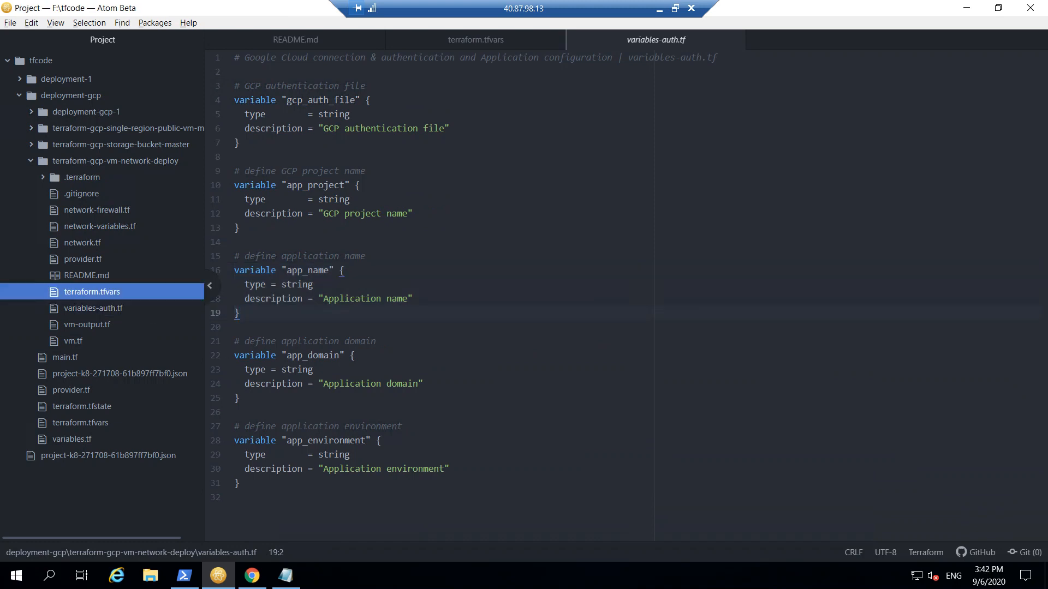
{"action": "left_click", "coordinate": [475, 40]}
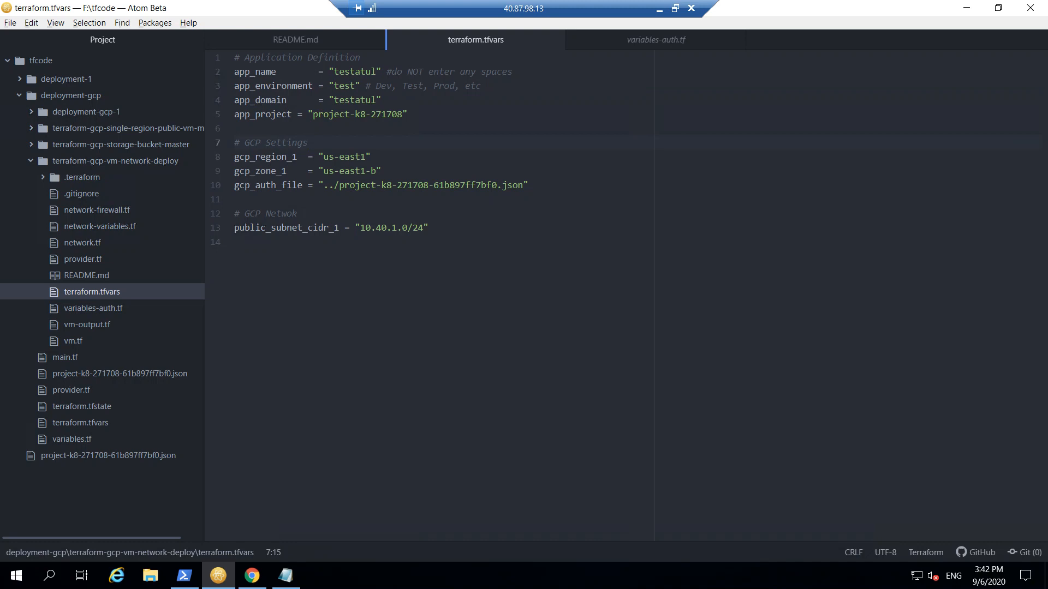
{"action": "left_click", "coordinate": [307, 142]}
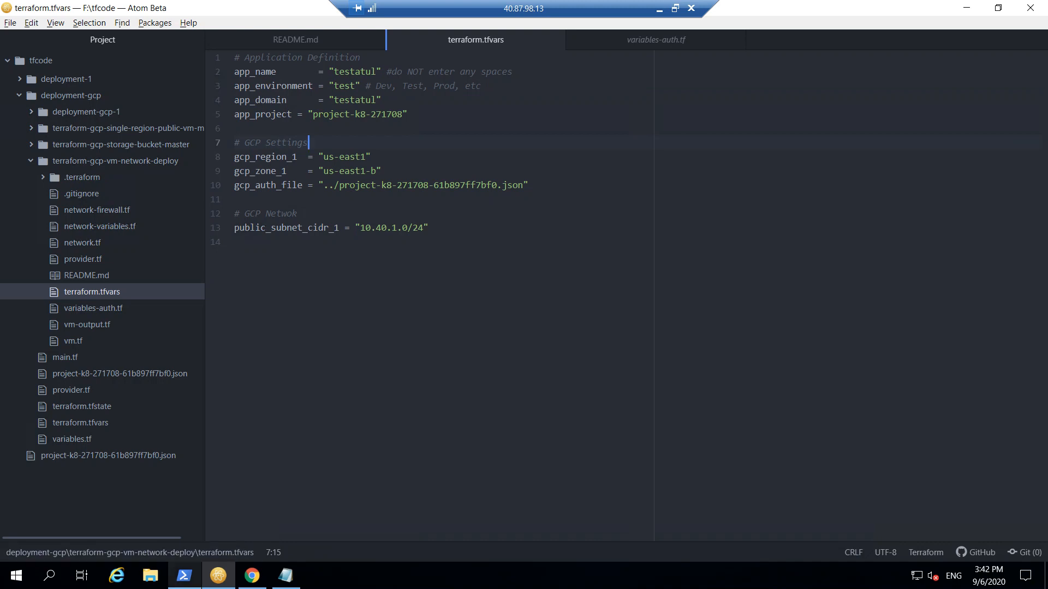
{"action": "left_click", "coordinate": [183, 575]}
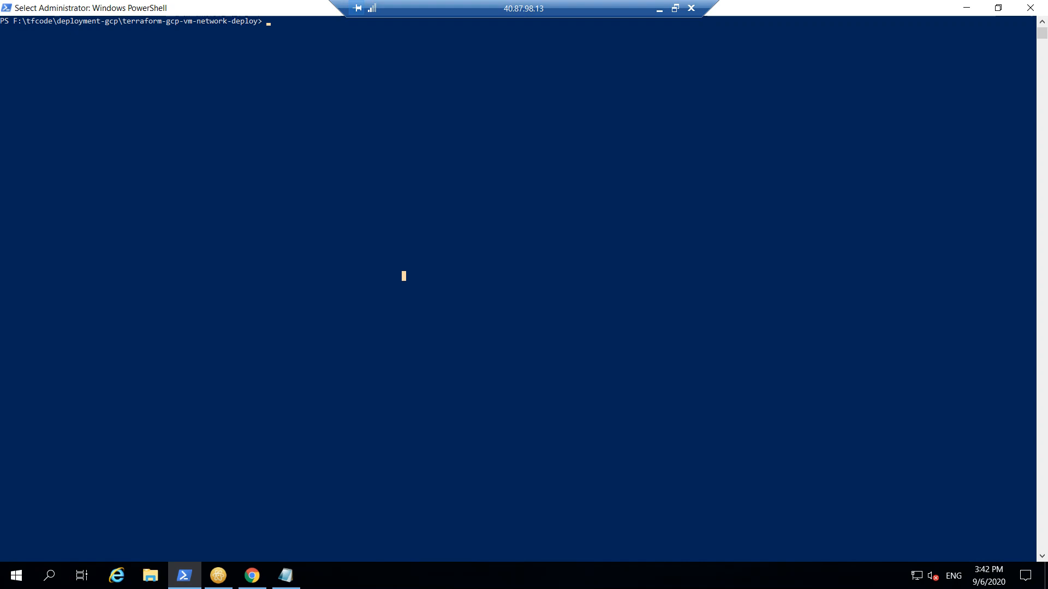
Step: Run terraform fmt and terraform init on the configuration
{"action": "type", "text": "terraf"}
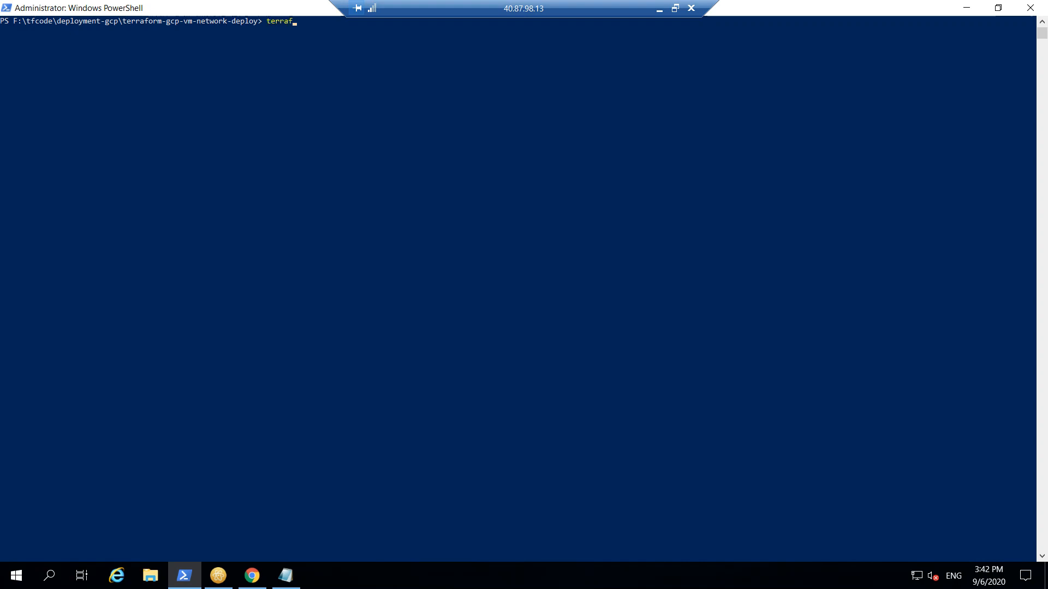
{"action": "type", "text": "orm fm"}
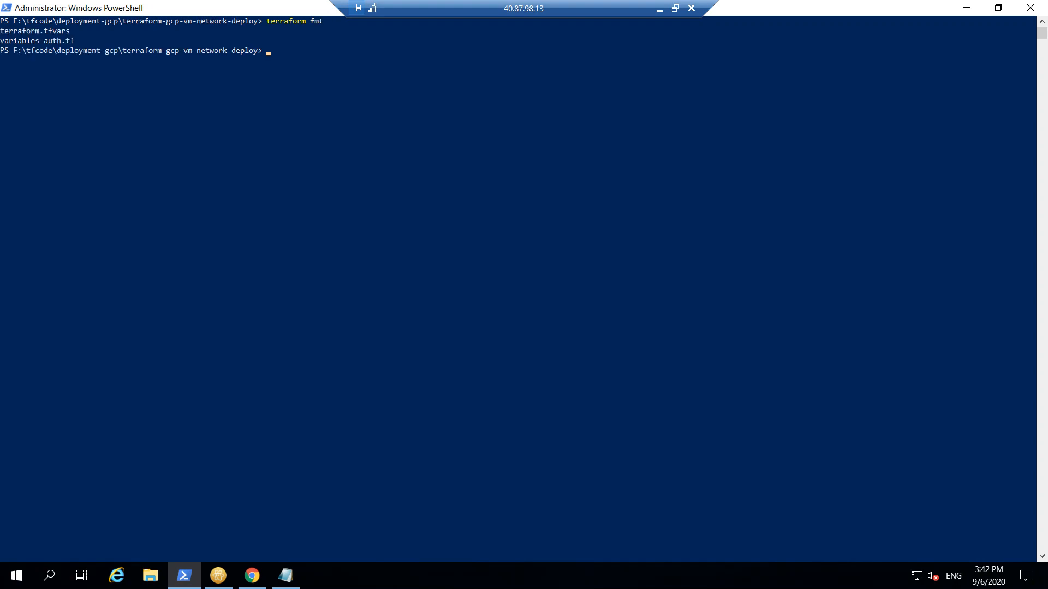
{"action": "type", "text": "ter"}
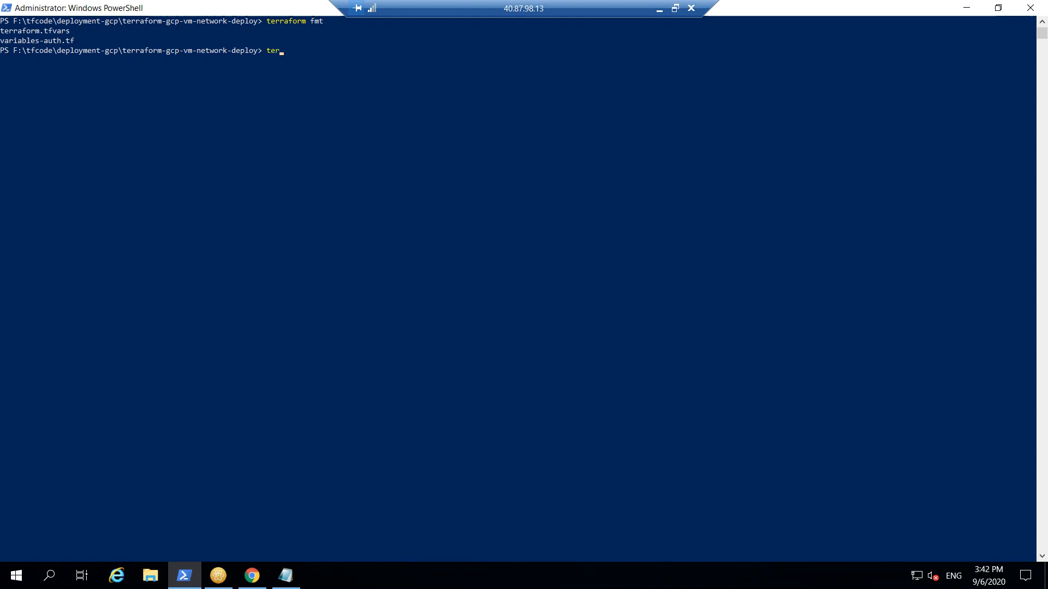
{"action": "type", "text": "raform"}
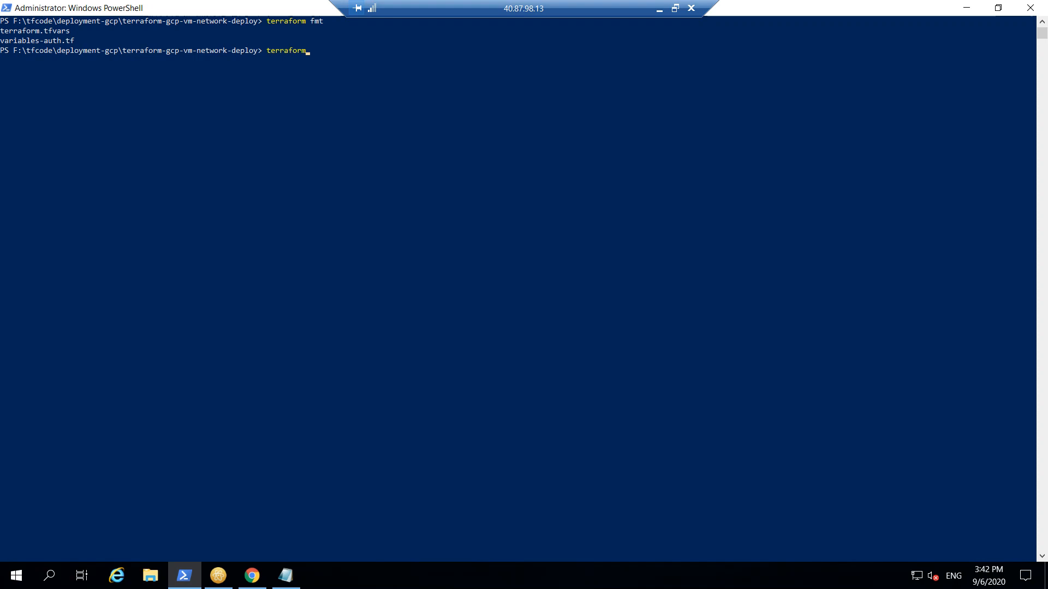
{"action": "type", "text": "ini"}
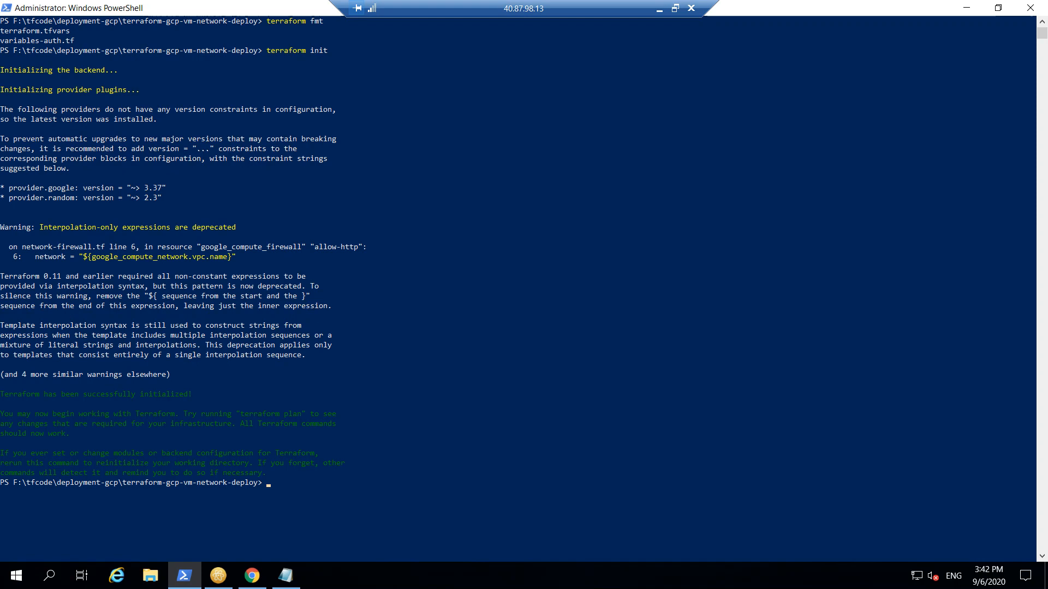
Step: Run terraform validate, confirm it is valid, and clear the console
{"action": "type", "text": "terraform"}
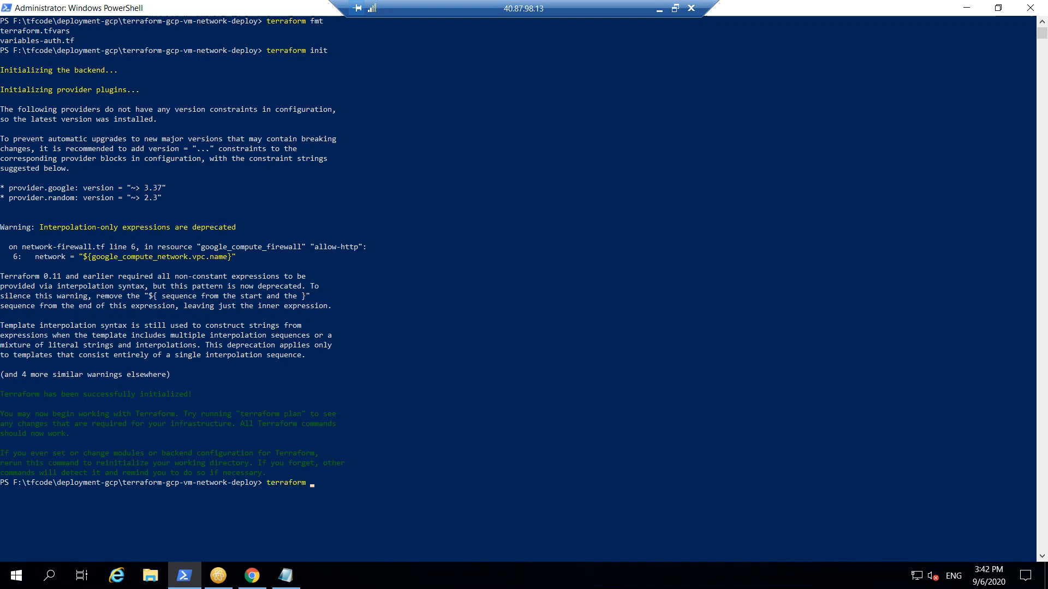
{"action": "type", "text": "valida"}
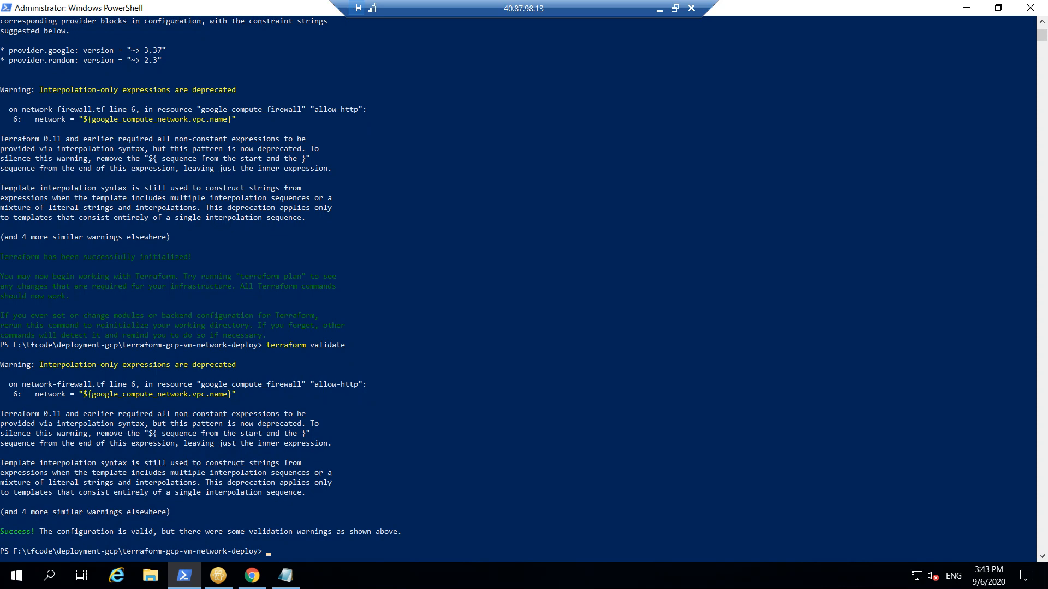
{"action": "type", "text": "te"}
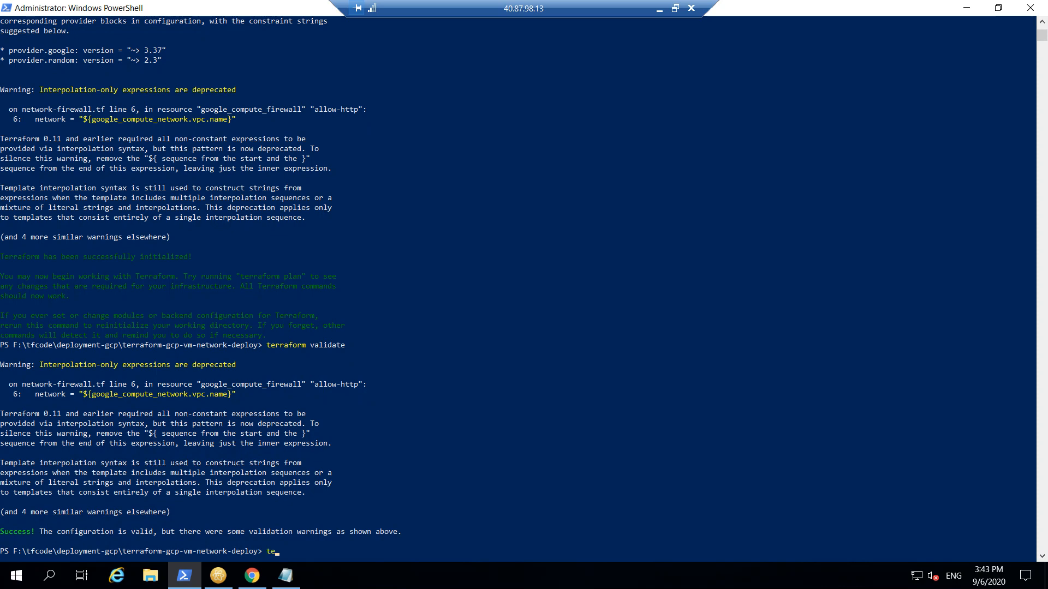
{"action": "key", "text": "Backspace"}
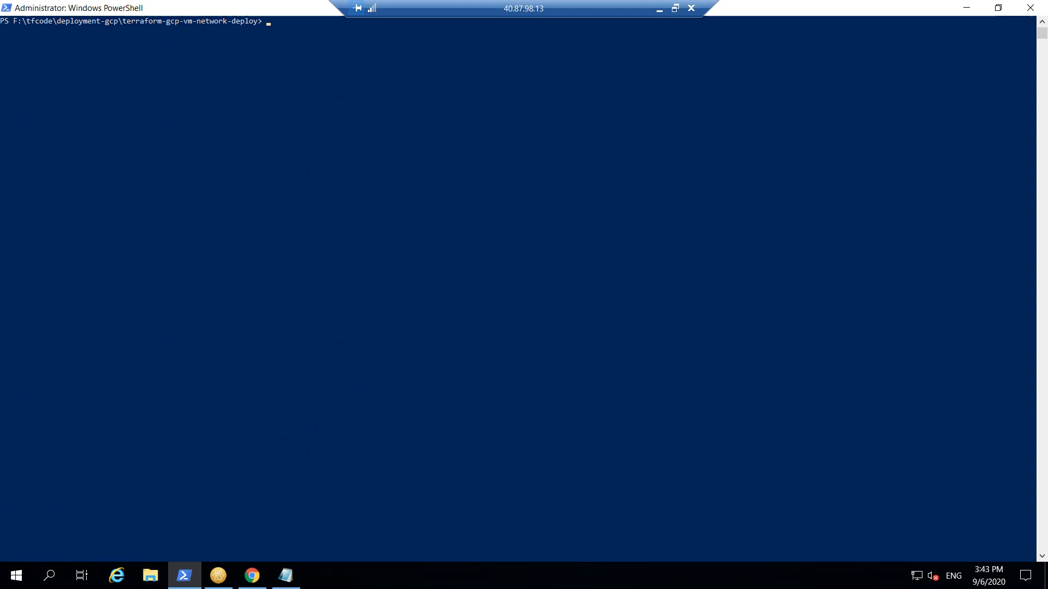
{"action": "type", "text": "terraform"}
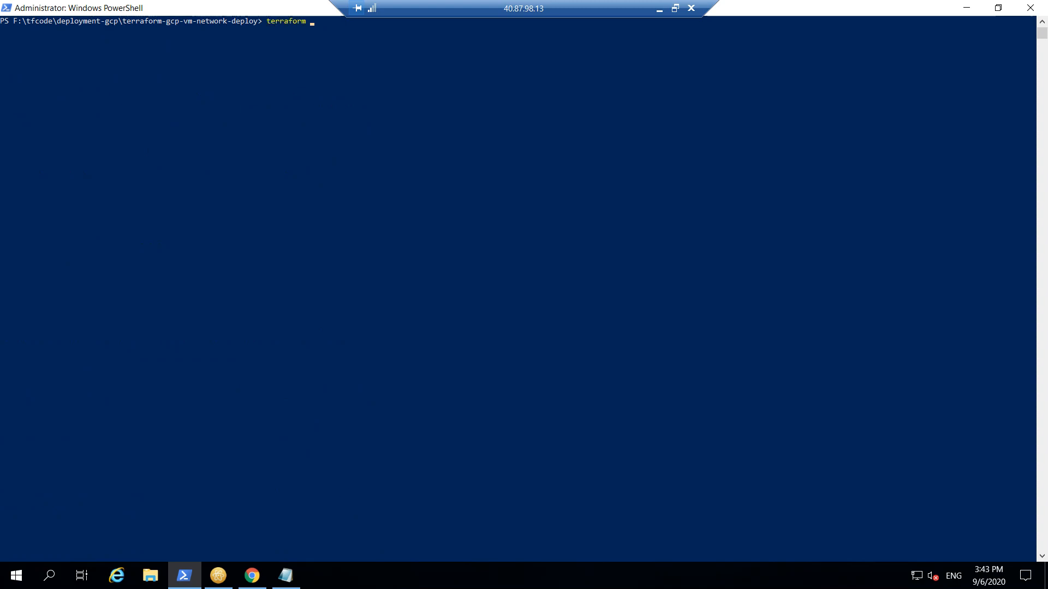
{"action": "type", "text": "pla"}
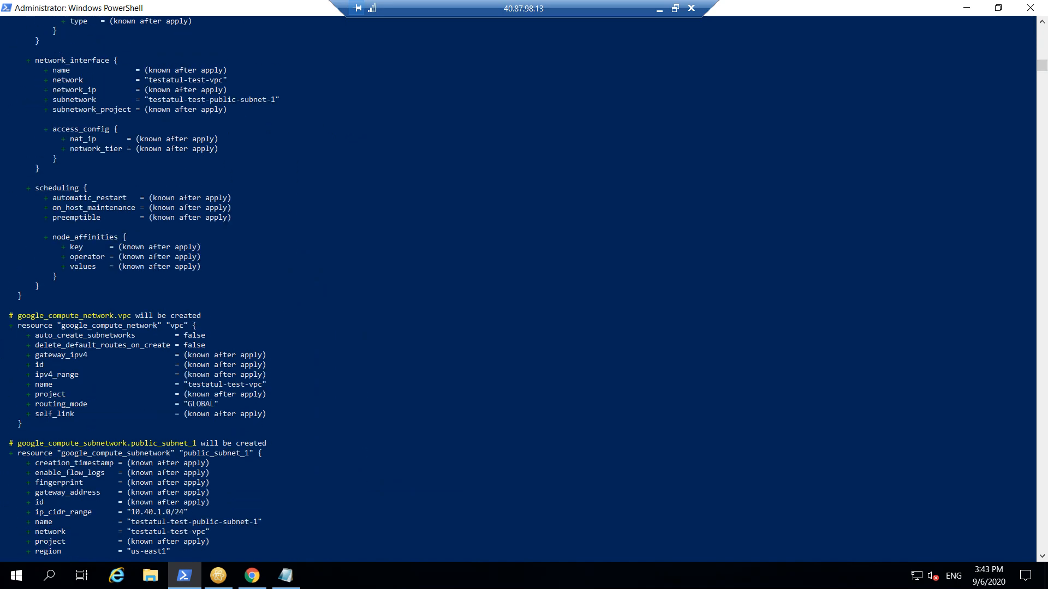
{"action": "scroll", "scroll_direction": "down", "scroll_amount": 3}
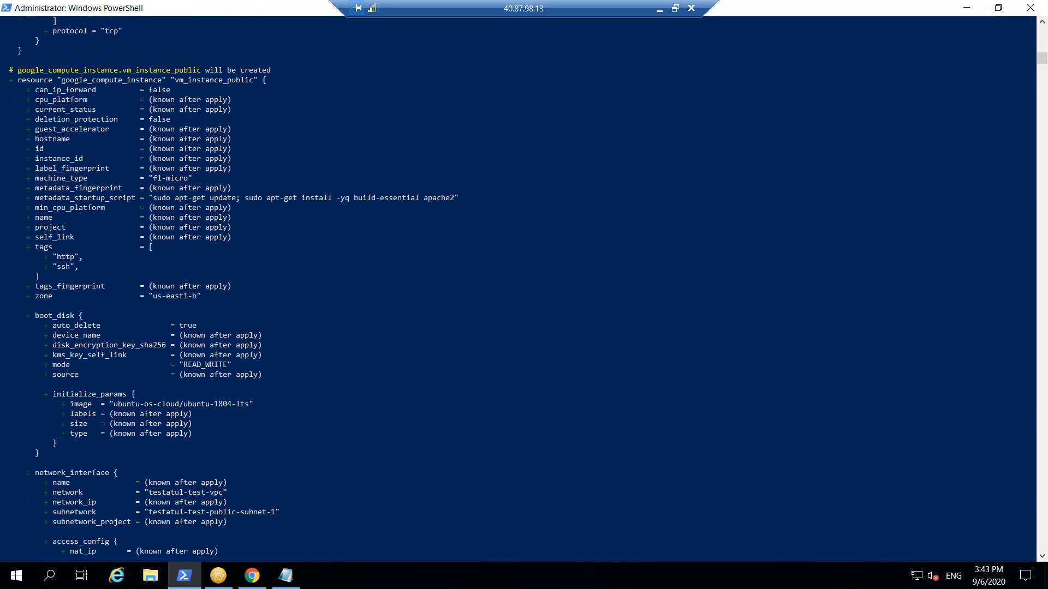
{"action": "scroll", "scroll_direction": "down", "scroll_amount": 3}
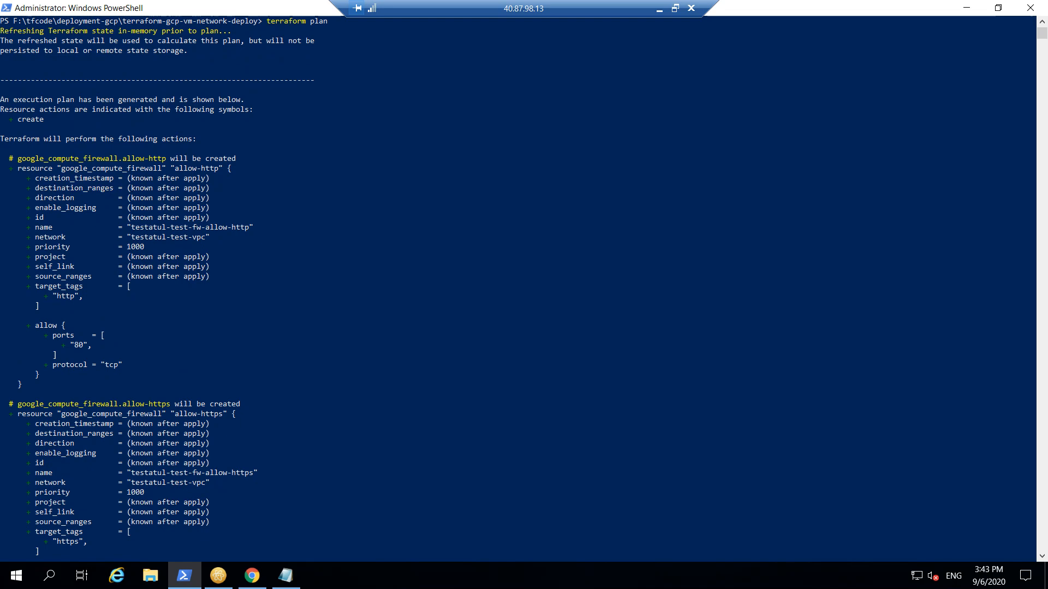
{"action": "scroll", "scroll_direction": "down", "scroll_amount": 3}
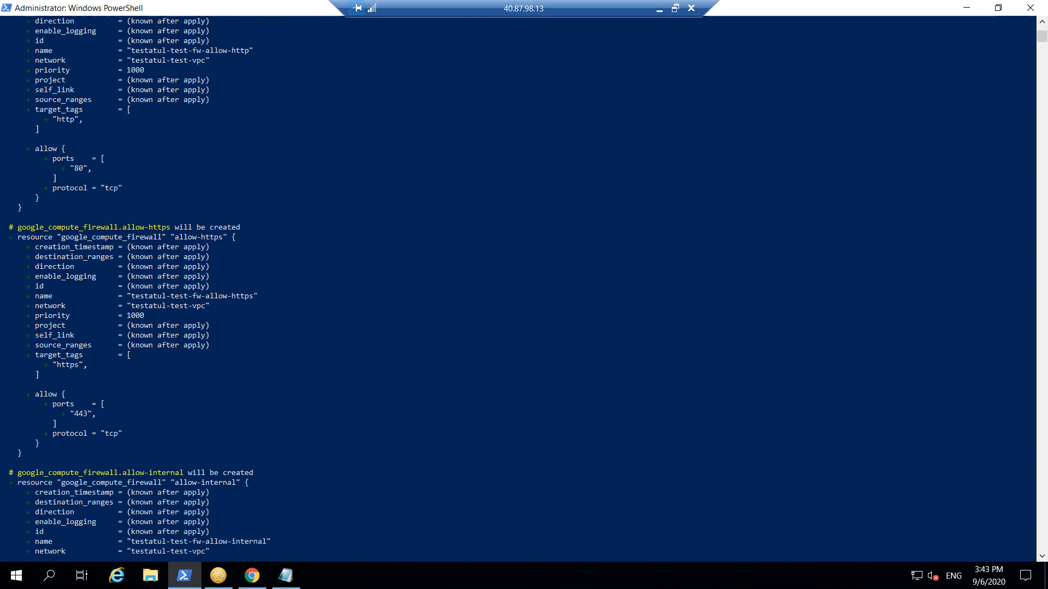
{"action": "scroll", "scroll_direction": "down", "scroll_amount": 3}
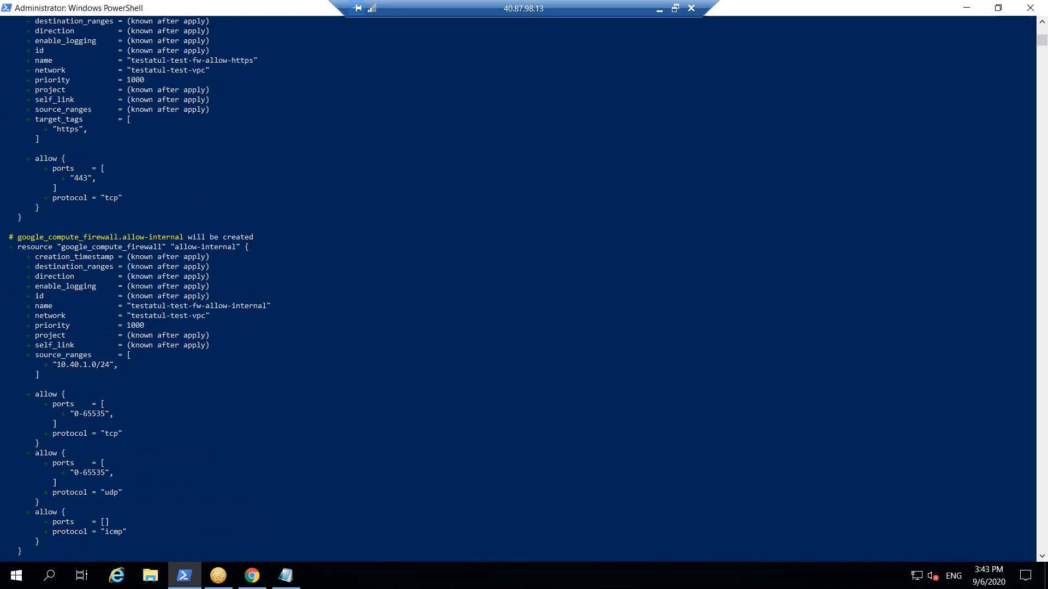
{"action": "scroll", "scroll_direction": "down", "scroll_amount": 3}
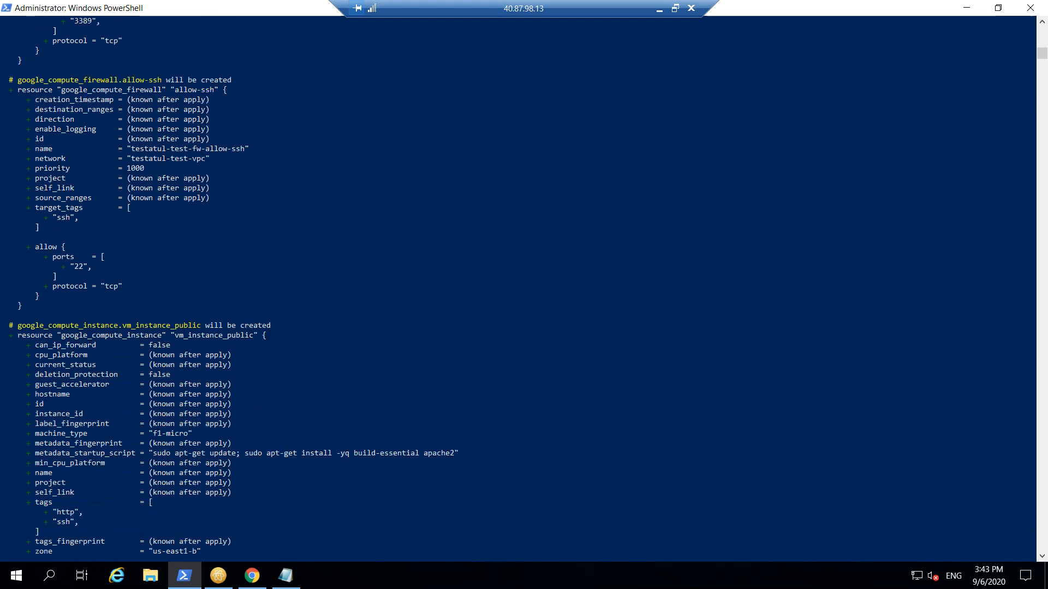
{"action": "scroll", "scroll_direction": "down", "scroll_amount": 3}
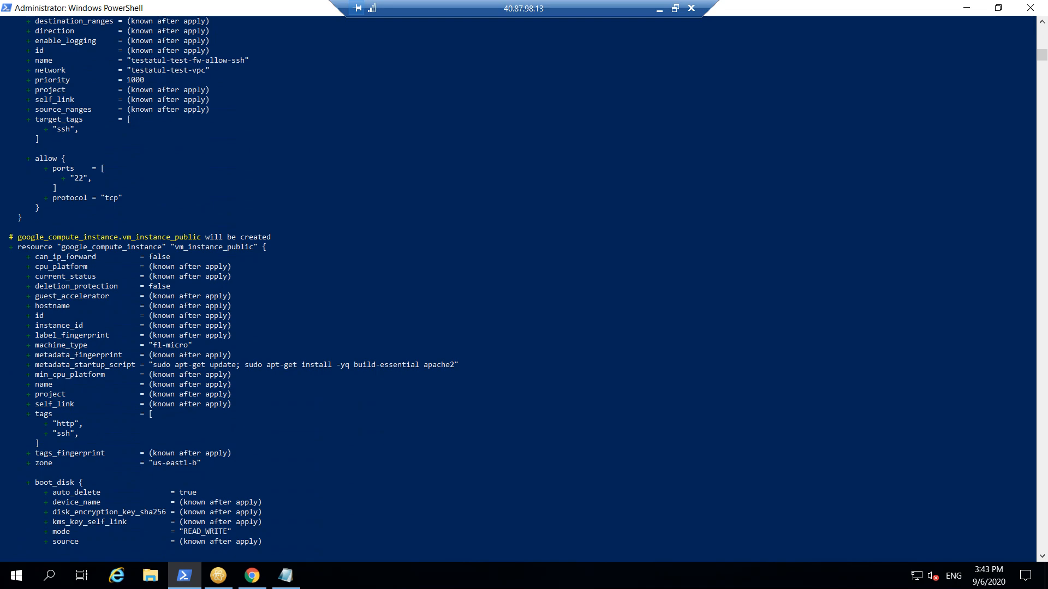
{"action": "scroll", "scroll_direction": "down", "scroll_amount": 3}
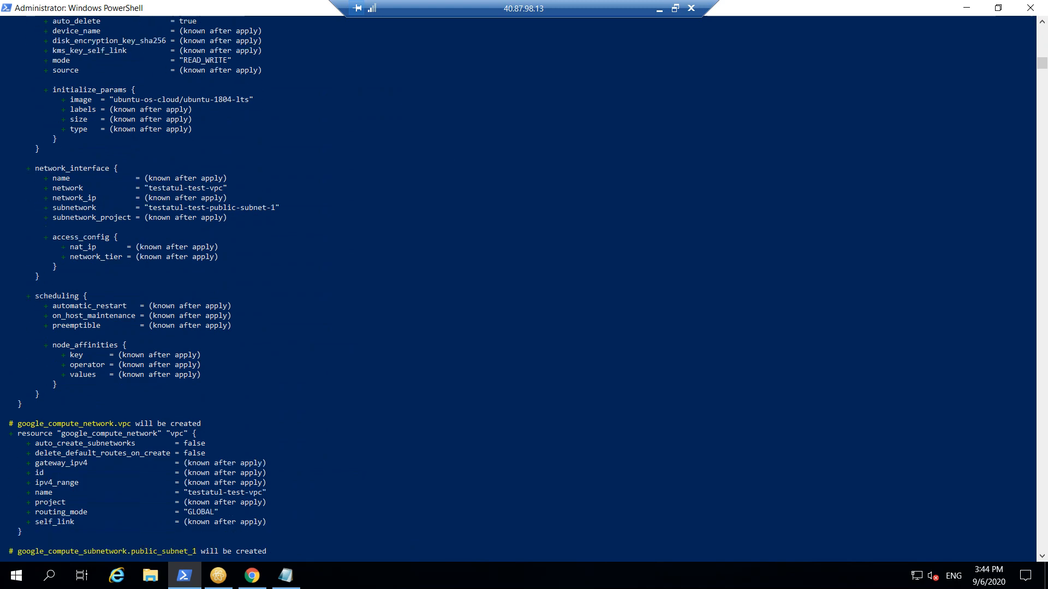
{"action": "scroll", "scroll_direction": "down", "scroll_amount": 3}
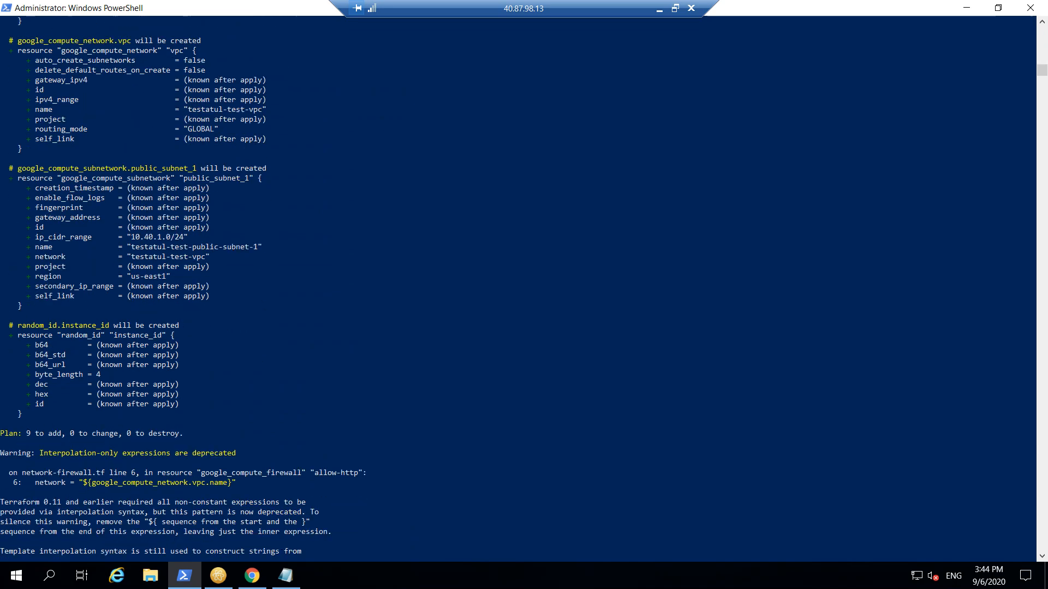
{"action": "scroll", "scroll_direction": "down", "scroll_amount": 3}
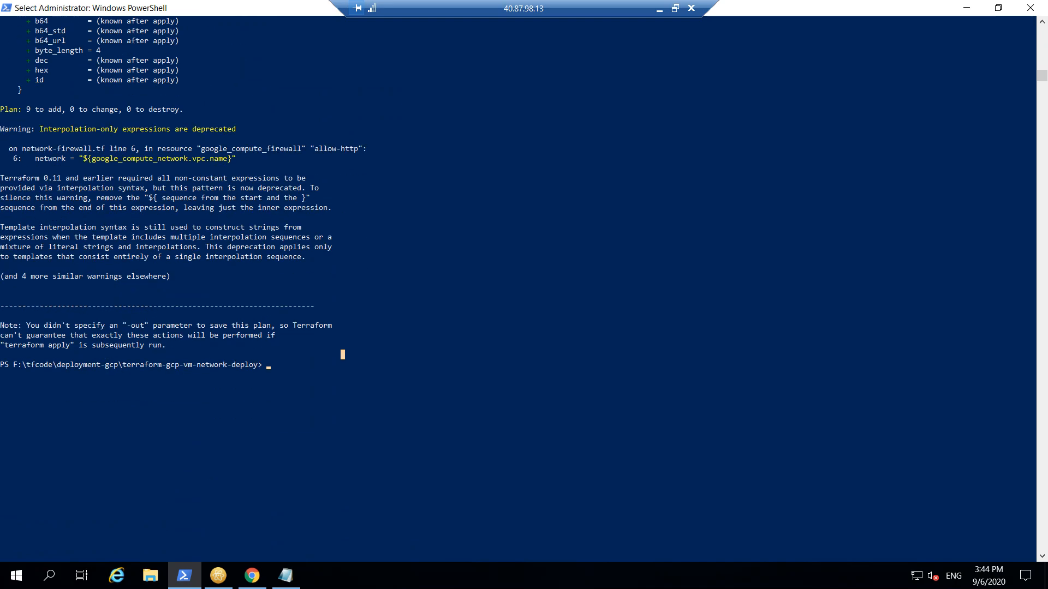
Step: Run terraform apply, answer yes, and minimize PowerShell while resources create
{"action": "type", "text": "terrafo"}
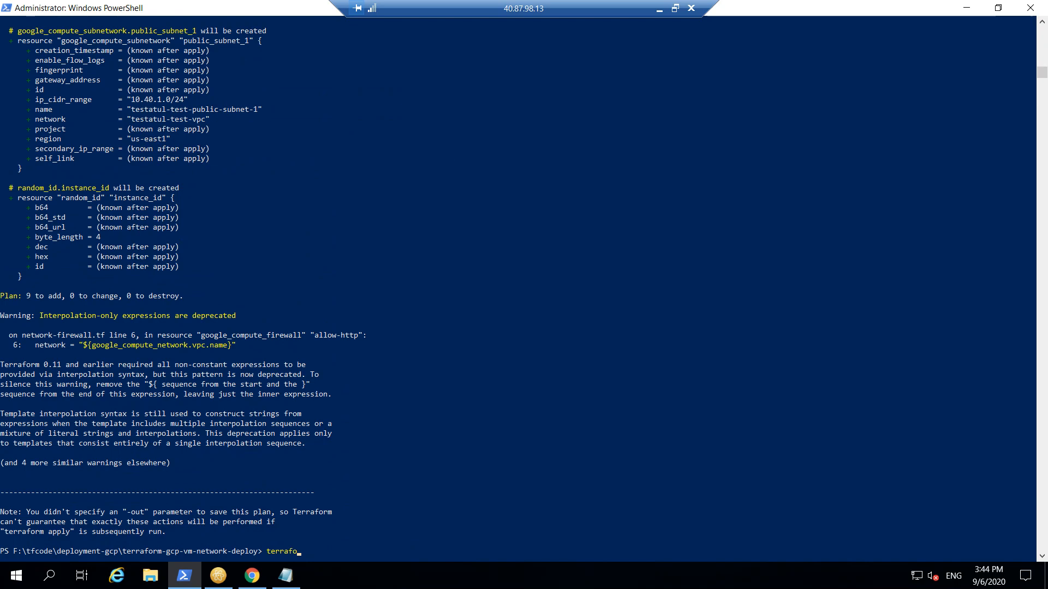
{"action": "type", "text": "rm"}
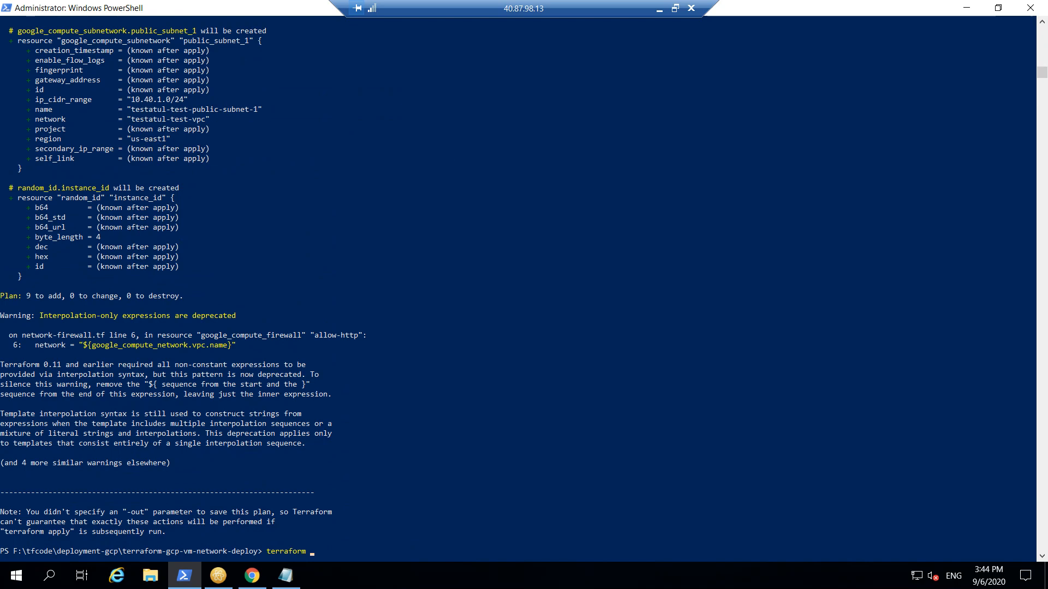
{"action": "type", "text": "apply"}
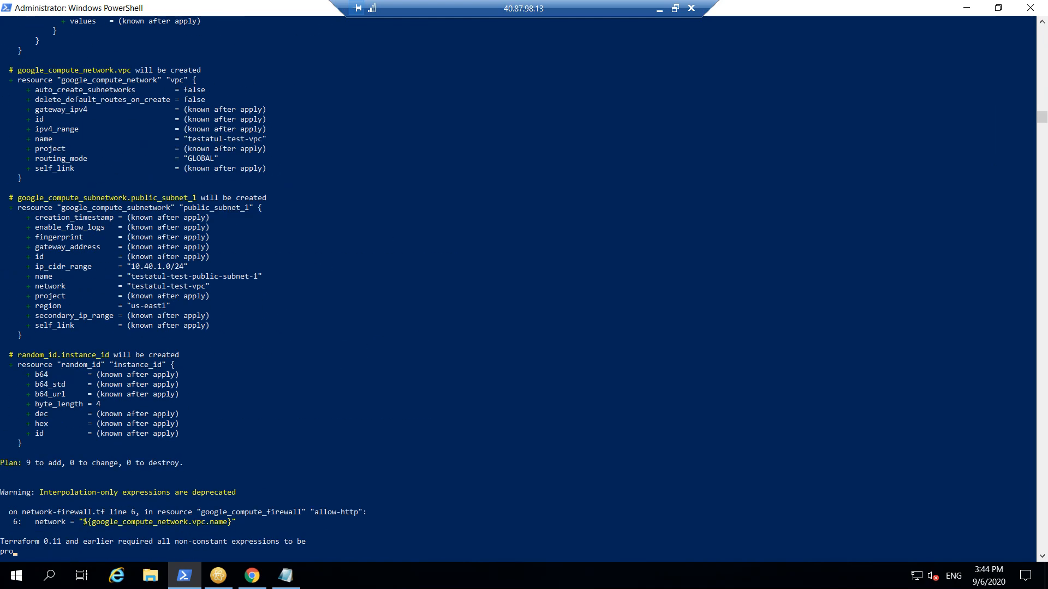
{"action": "scroll", "scroll_direction": "down", "scroll_amount": 3}
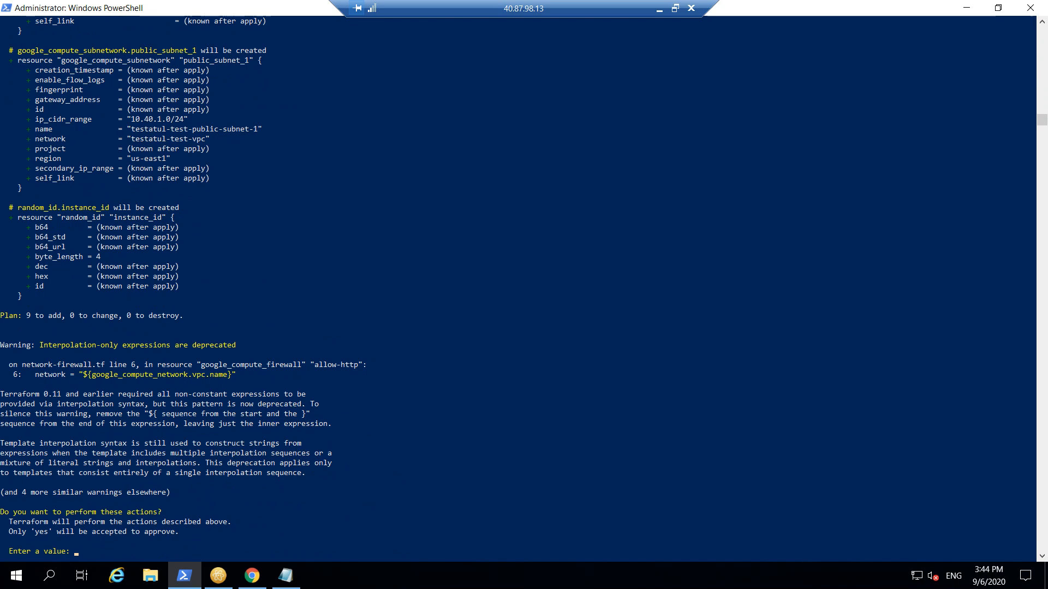
{"action": "type", "text": "yes"}
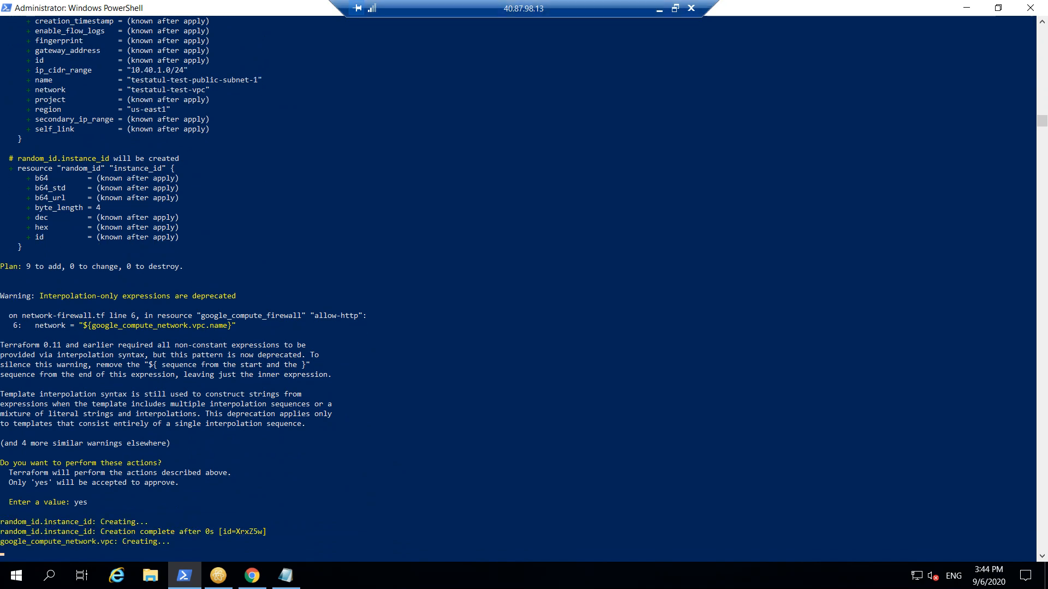
{"action": "mouse_move", "coordinate": [659, 7]}
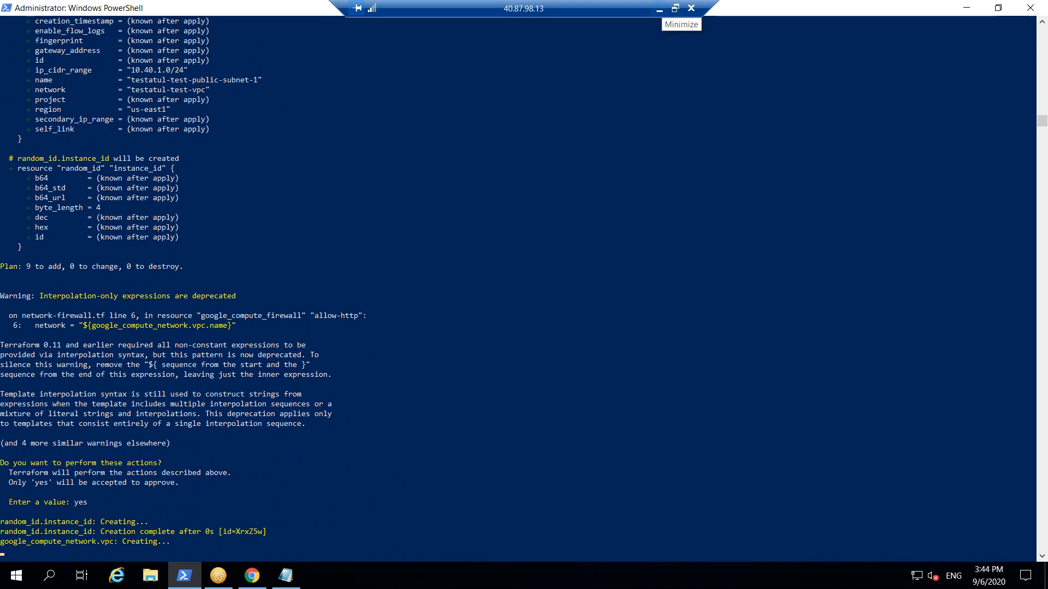
{"action": "left_click", "coordinate": [659, 7]}
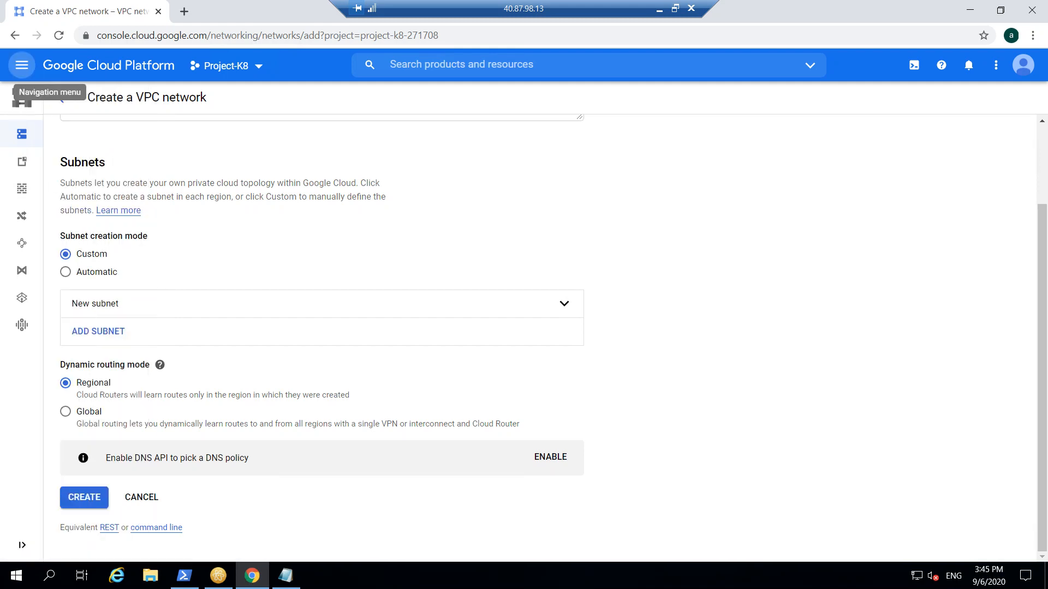
Step: Navigate to Compute Engine VM instances to show the running testatul-test-vm
{"action": "left_click", "coordinate": [21, 64]}
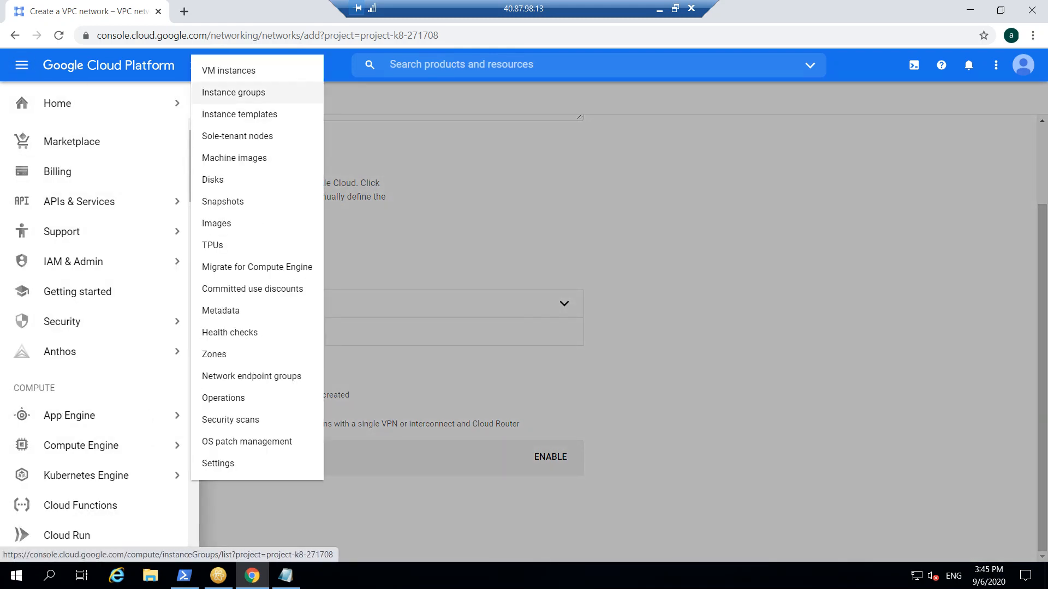
{"action": "left_click", "coordinate": [228, 70]}
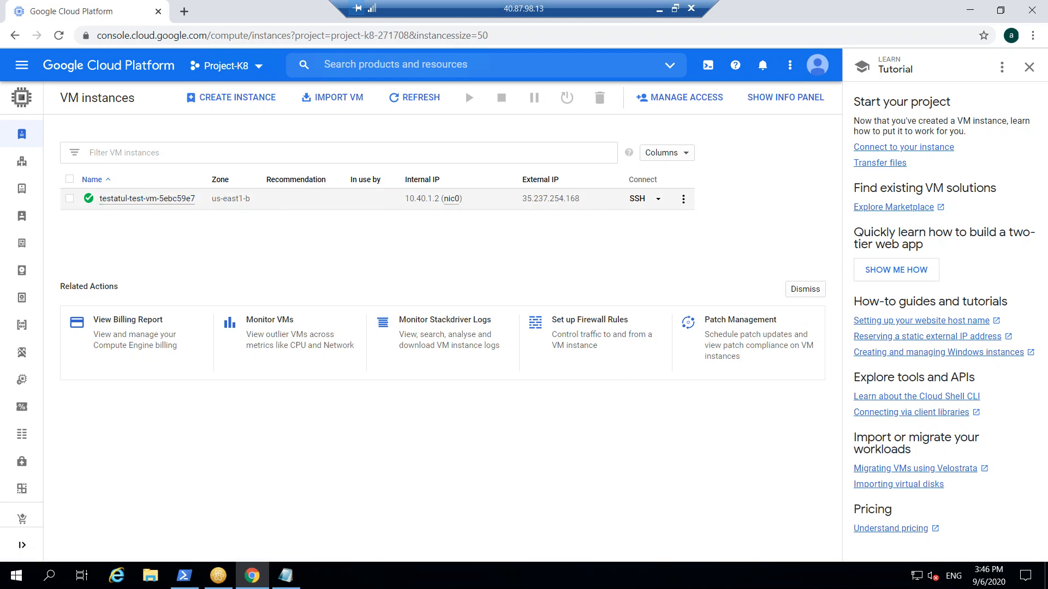
{"action": "mouse_move", "coordinate": [457, 199]}
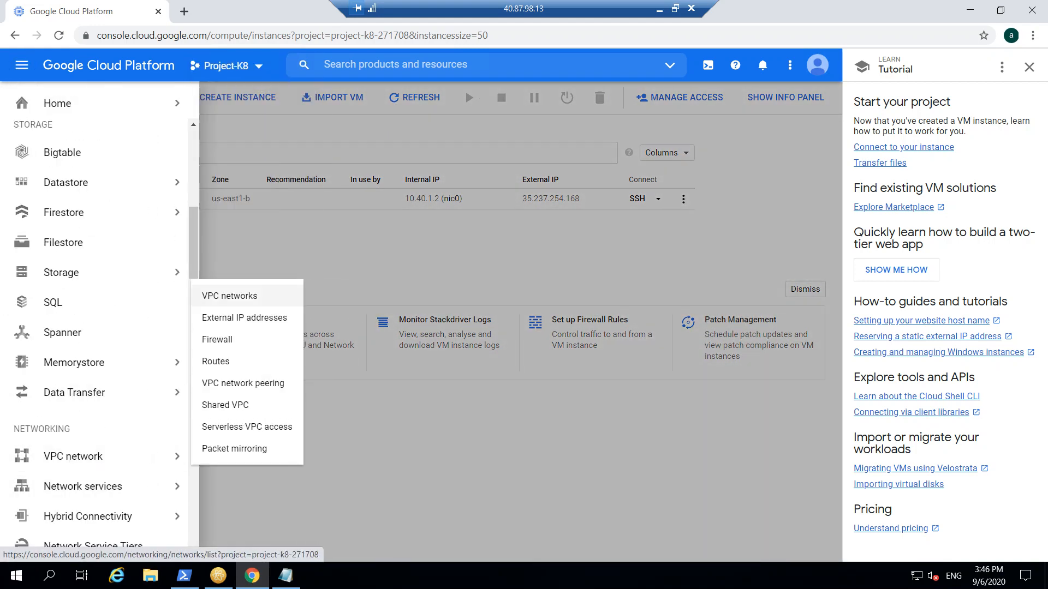
Step: Show the VPC networks list with testatul-test-vpc and its 10.40.1.0/24 public subnet, default network collapsed
{"action": "left_click", "coordinate": [228, 295]}
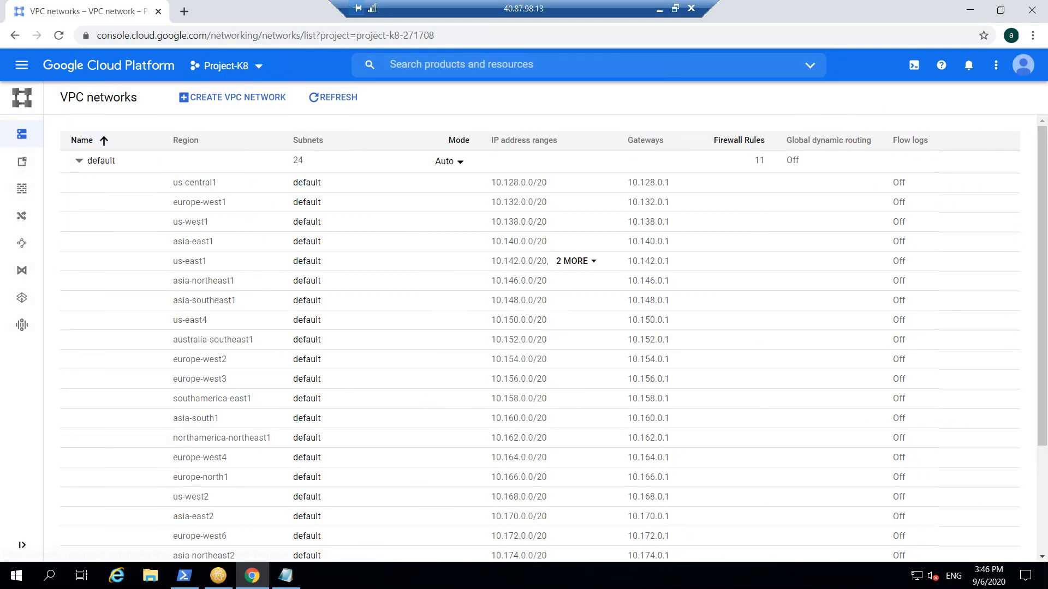
{"action": "left_click", "coordinate": [79, 161]}
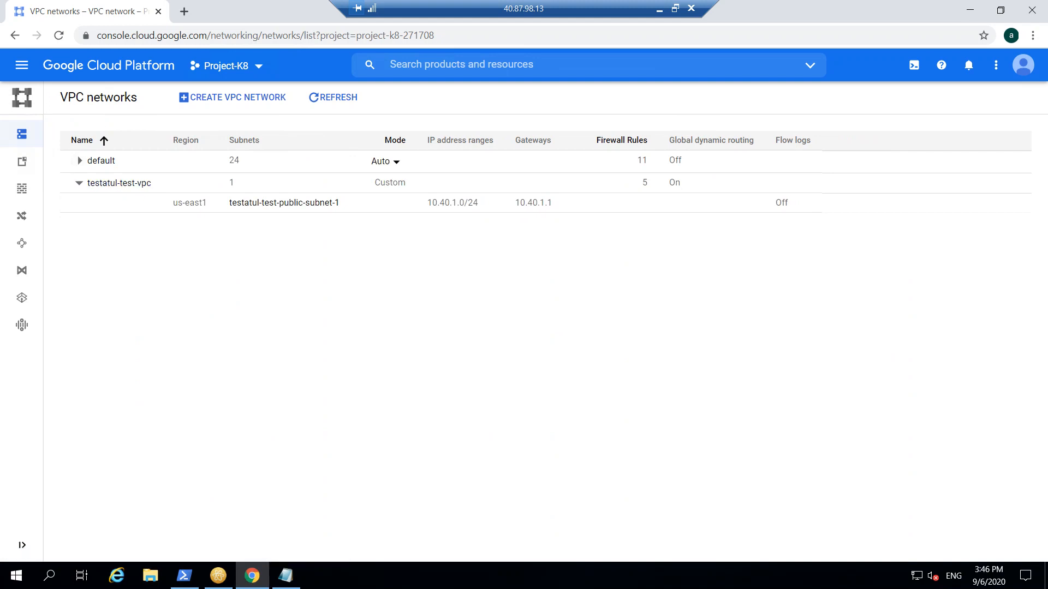
{"action": "mouse_move", "coordinate": [284, 203]}
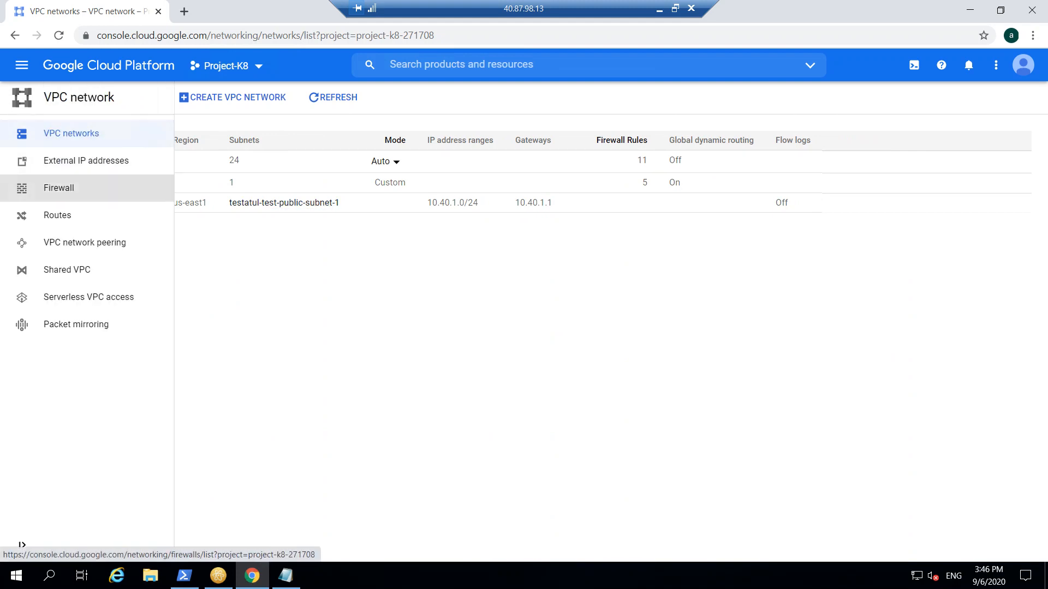
Step: Show the Firewall page listing the five testatul-test-fw rules (http, https, internal, rdp, ssh)
{"action": "left_click", "coordinate": [59, 187]}
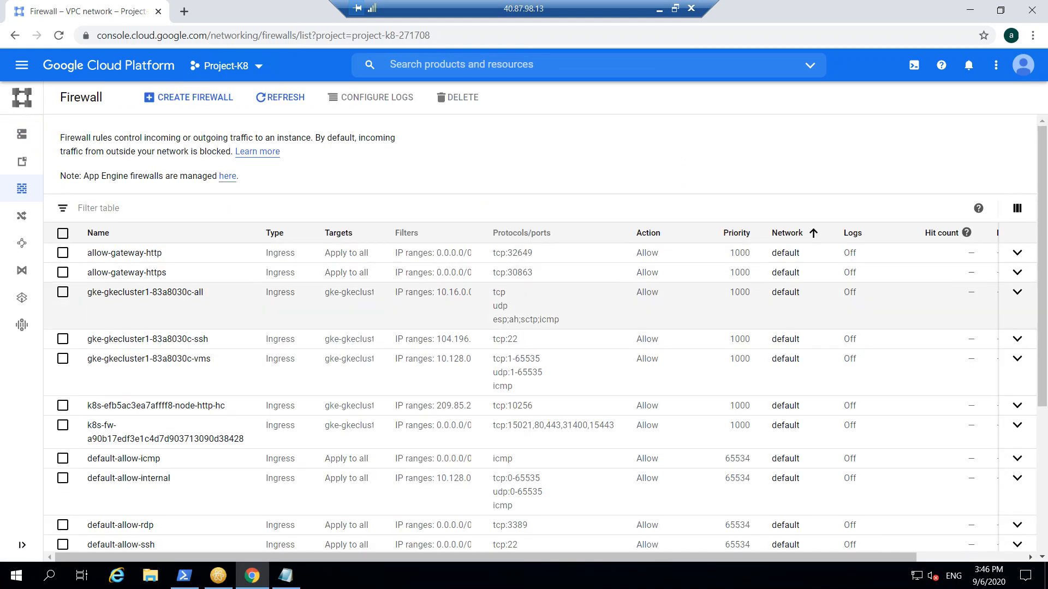
{"action": "scroll", "scroll_direction": "down", "scroll_amount": 3}
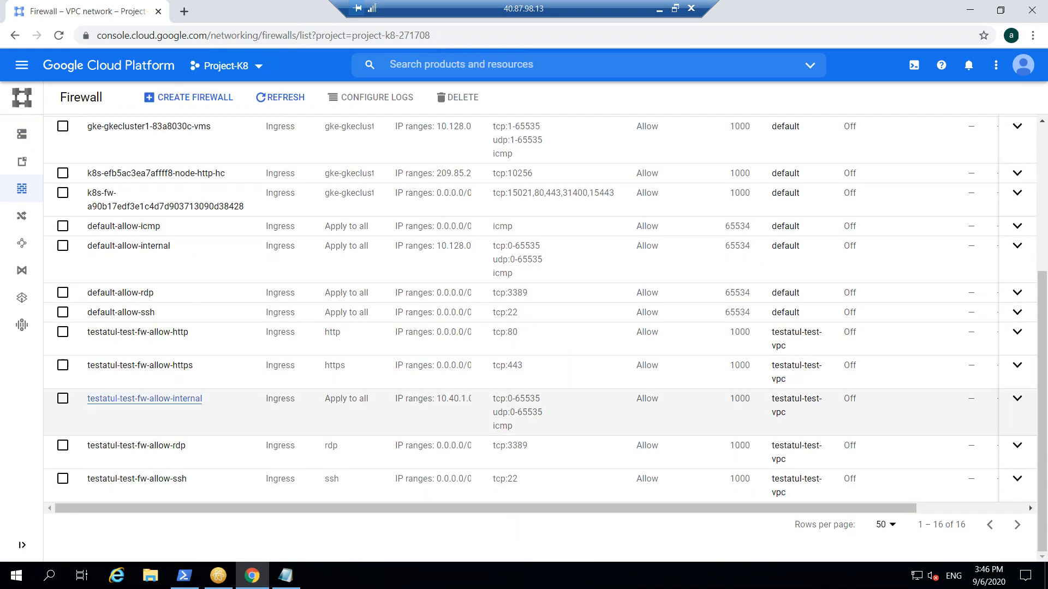
{"action": "mouse_move", "coordinate": [138, 331]}
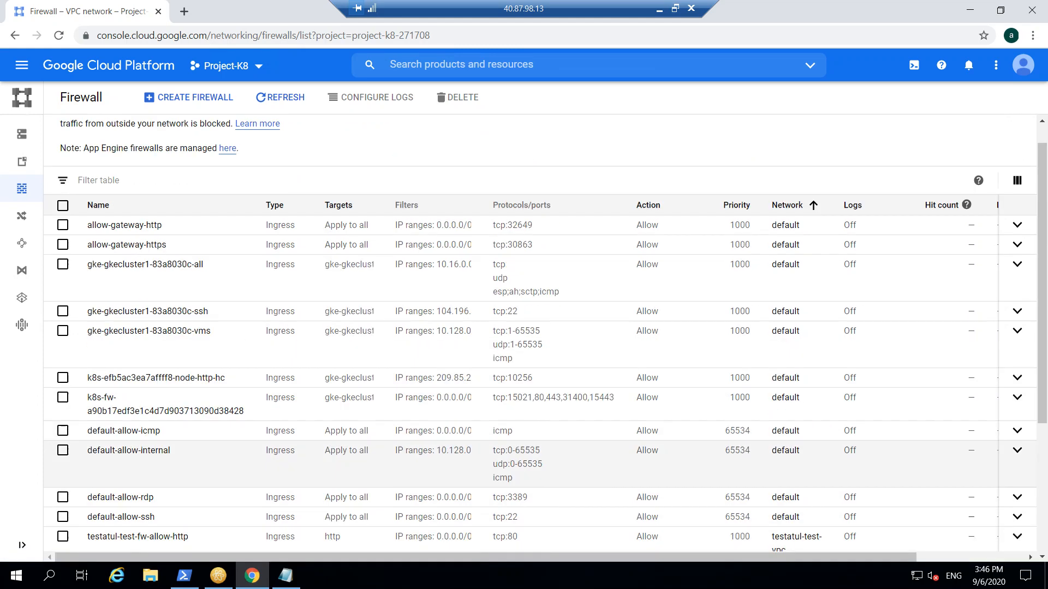
{"action": "scroll", "scroll_direction": "down", "scroll_amount": 3}
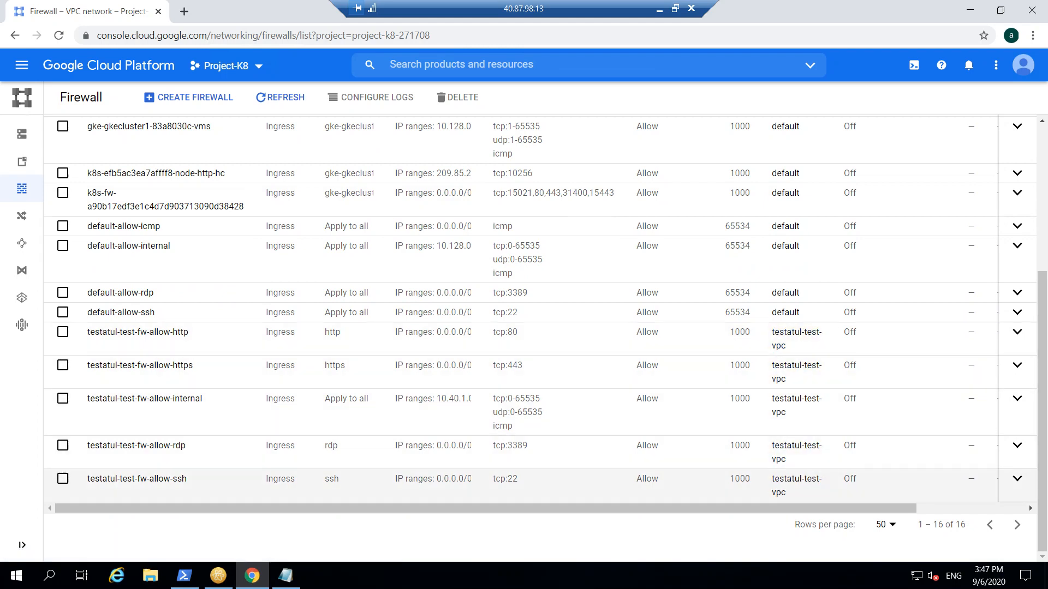
{"action": "mouse_move", "coordinate": [137, 332]}
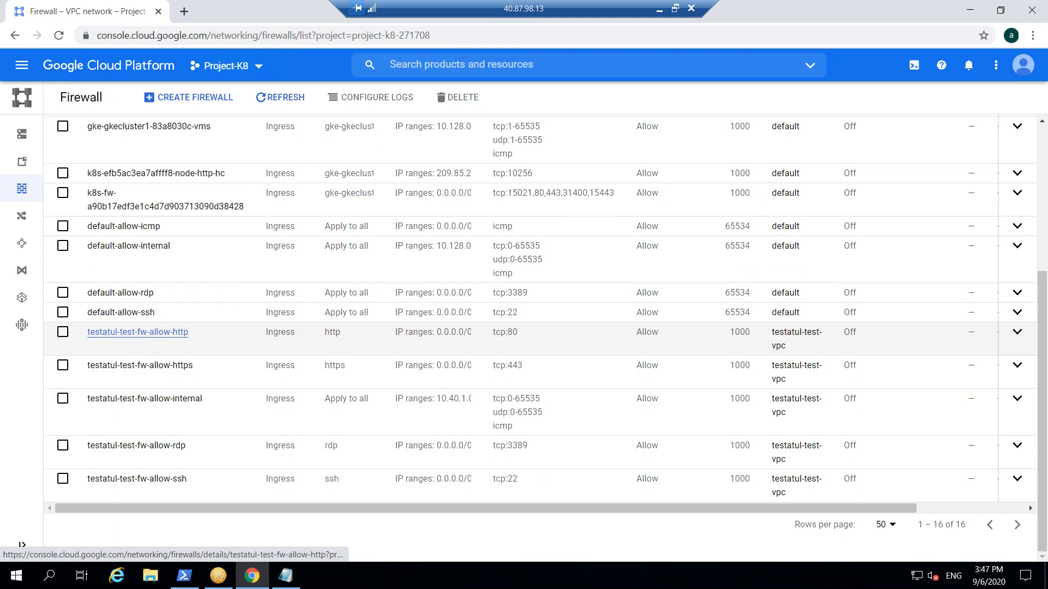